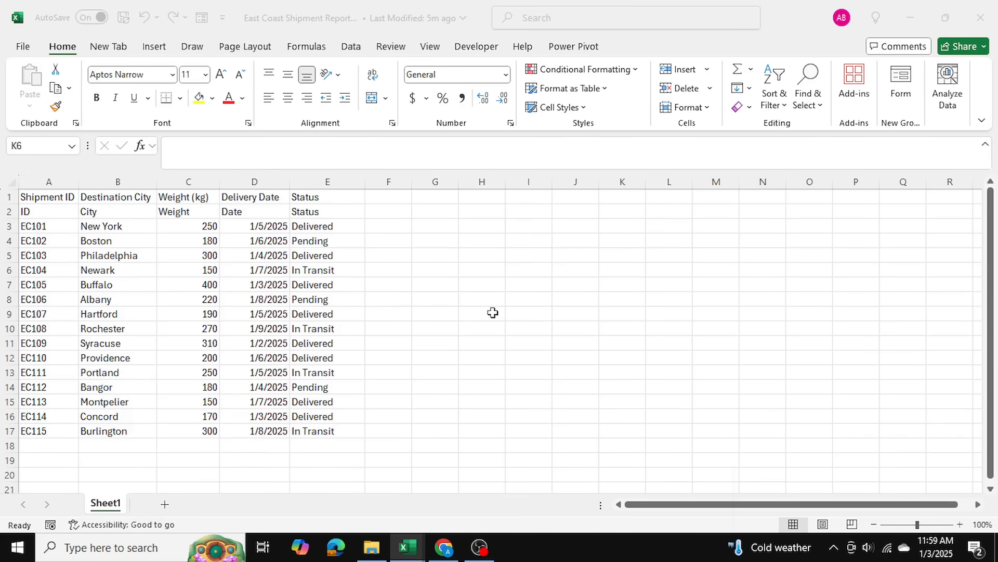
Step: Open the East Coast shipment report from the Shipment Reports folder
{"action": "left_click", "coordinate": [621, 268]}
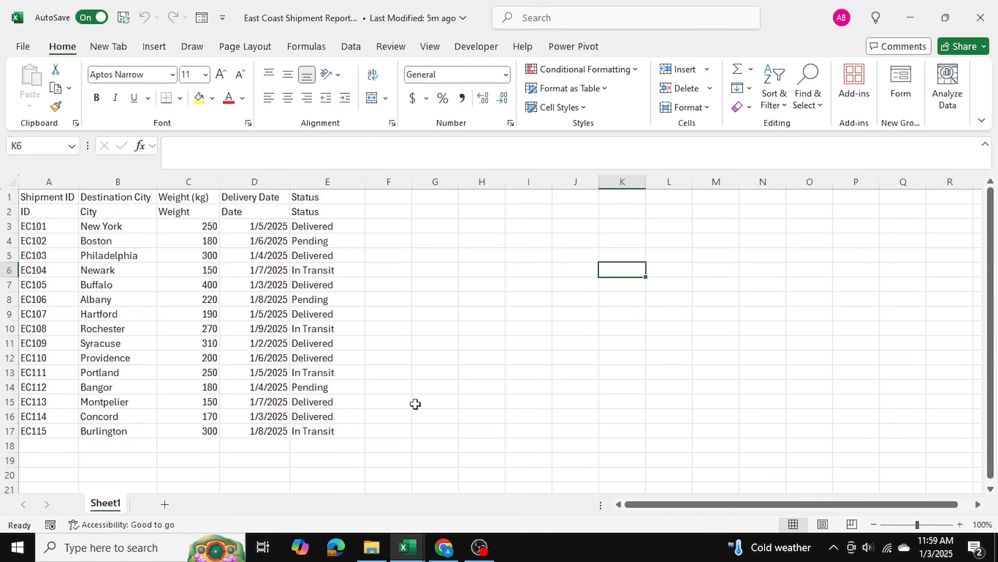
{"action": "mouse_move", "coordinate": [451, 487]}
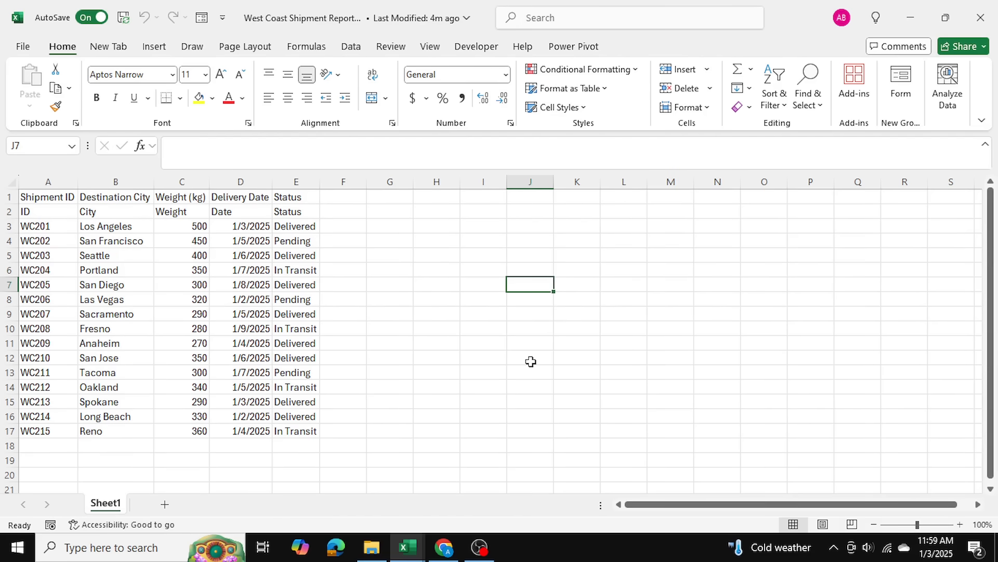
{"action": "mouse_move", "coordinate": [303, 229]}
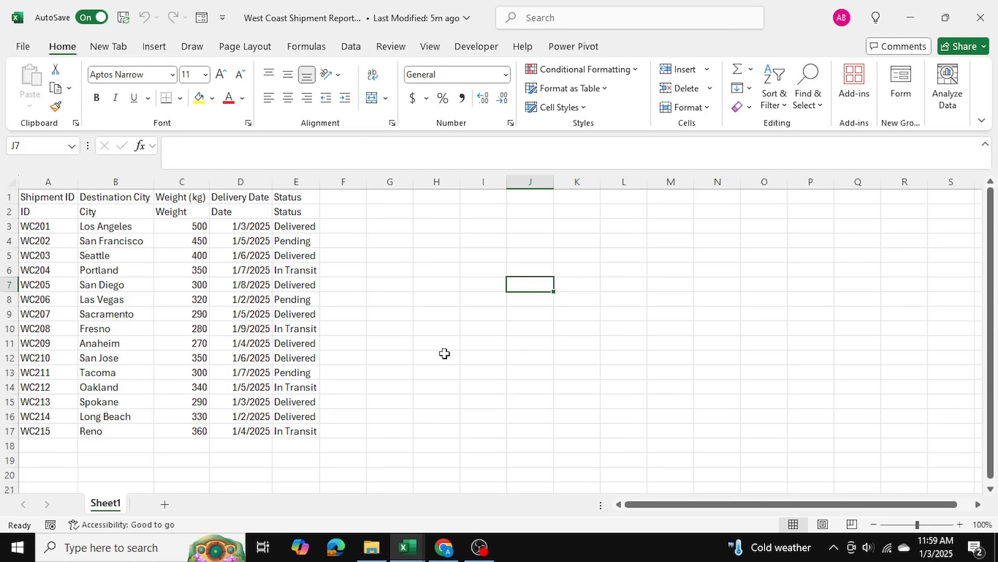
{"action": "mouse_move", "coordinate": [466, 370]}
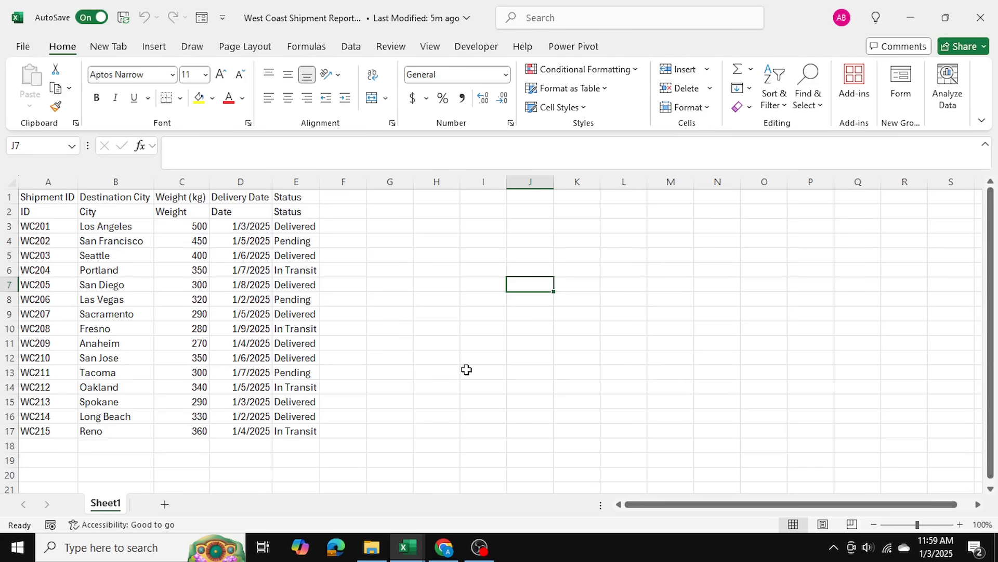
{"action": "mouse_move", "coordinate": [81, 446]}
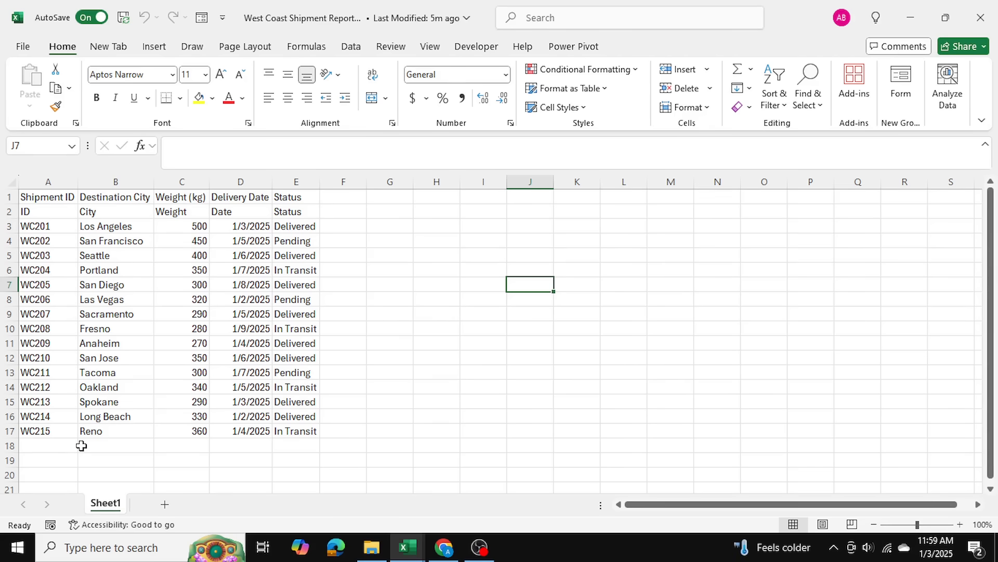
{"action": "left_click", "coordinate": [483, 342]}
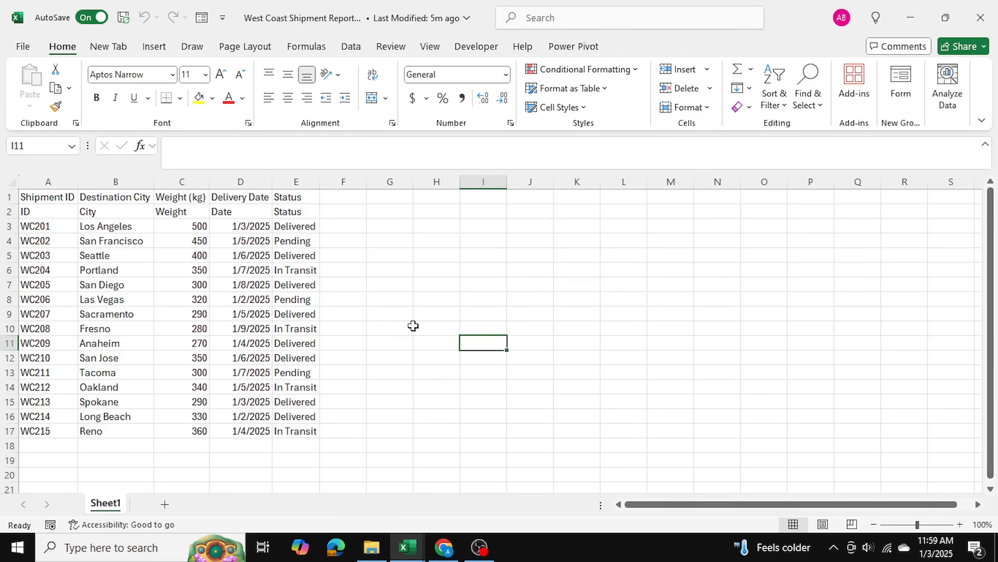
{"action": "mouse_move", "coordinate": [407, 547]}
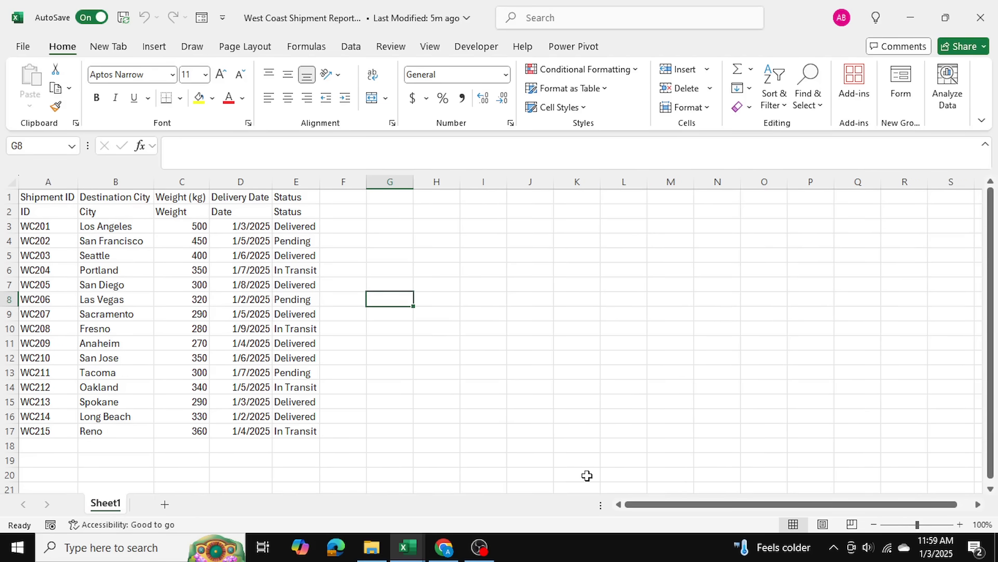
{"action": "left_click", "coordinate": [371, 547]}
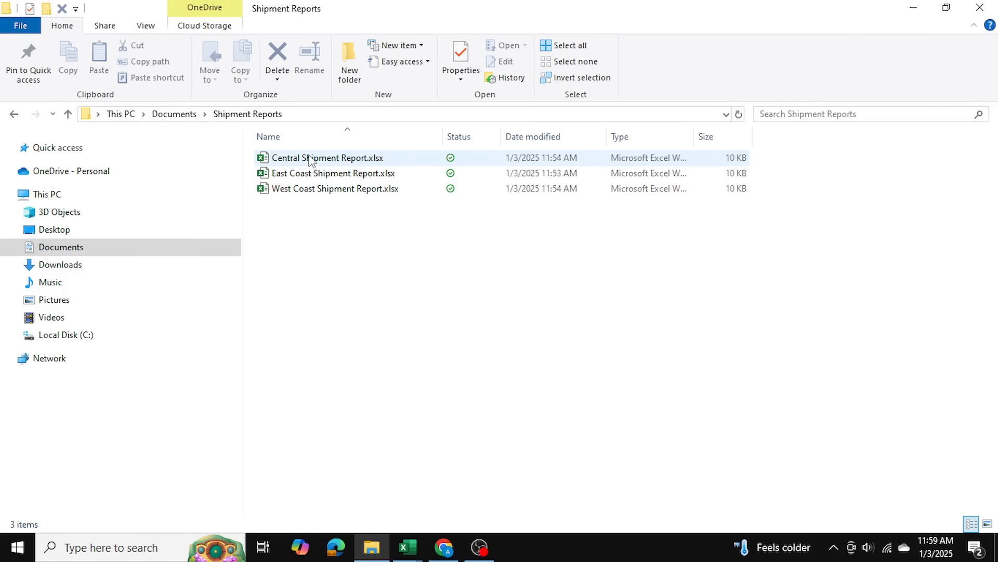
{"action": "left_click", "coordinate": [376, 288]}
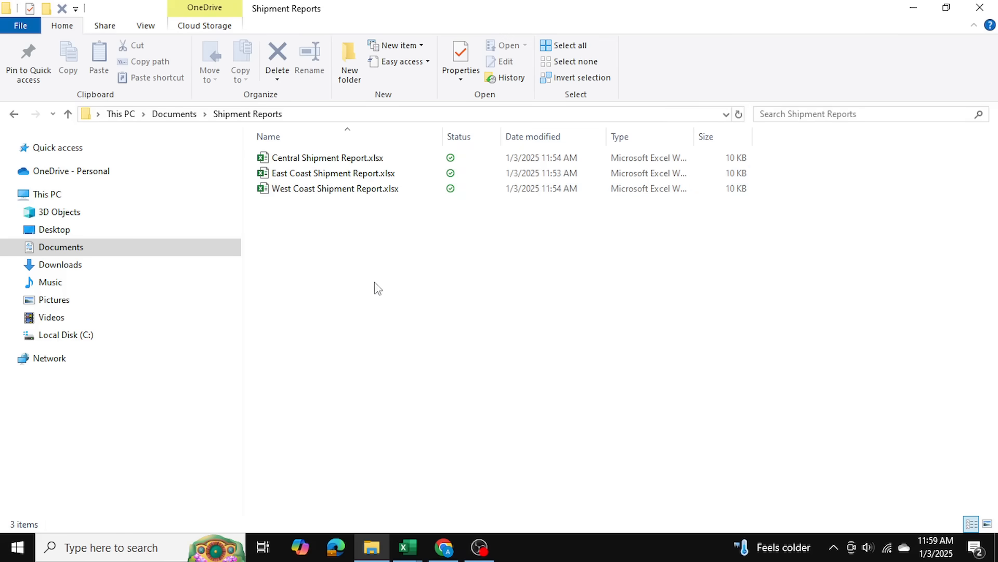
{"action": "double_click", "coordinate": [330, 173]}
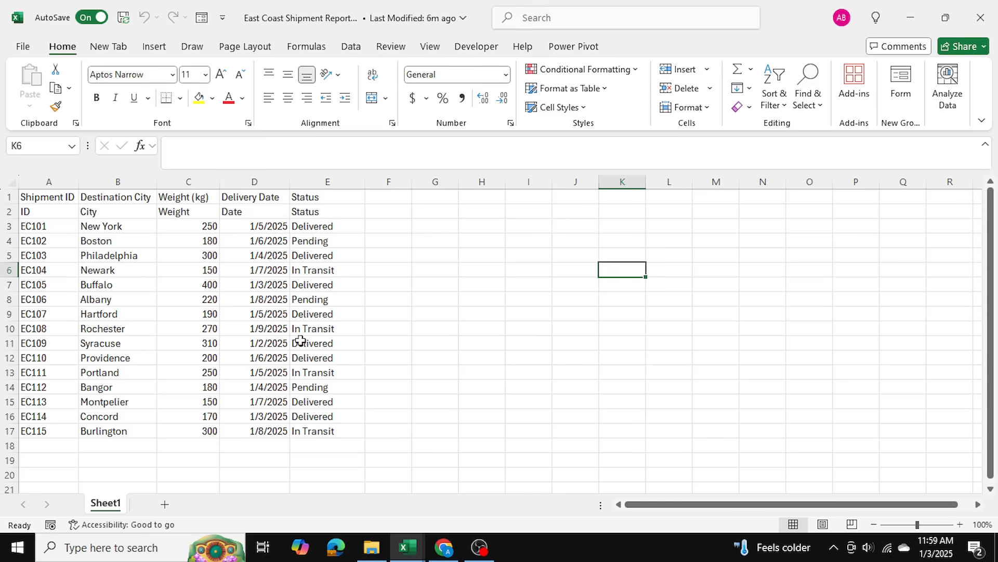
Step: Review the two stacked header rows, then bring up Windows search for a new workbook
{"action": "left_click", "coordinate": [528, 268]}
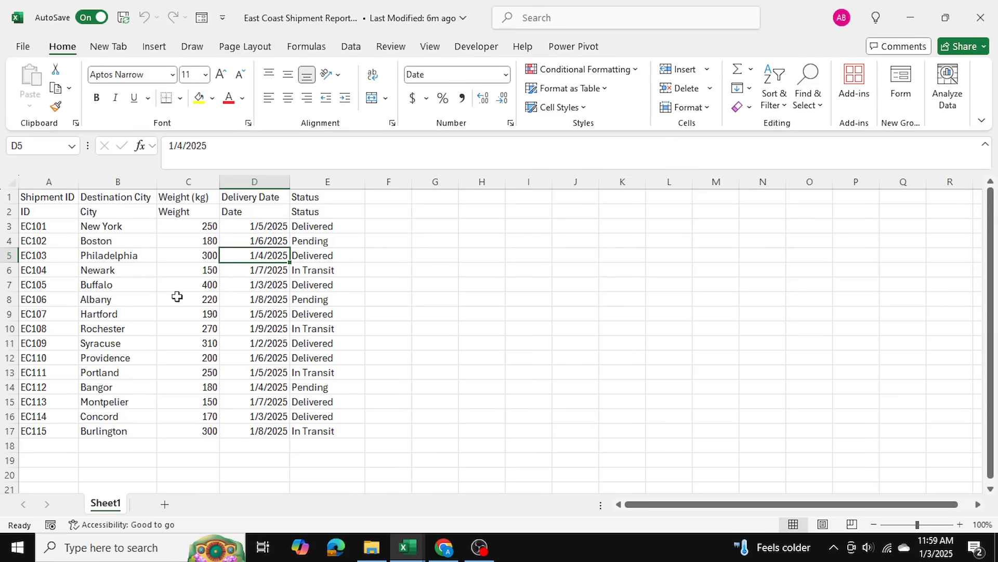
{"action": "mouse_move", "coordinate": [516, 299]}
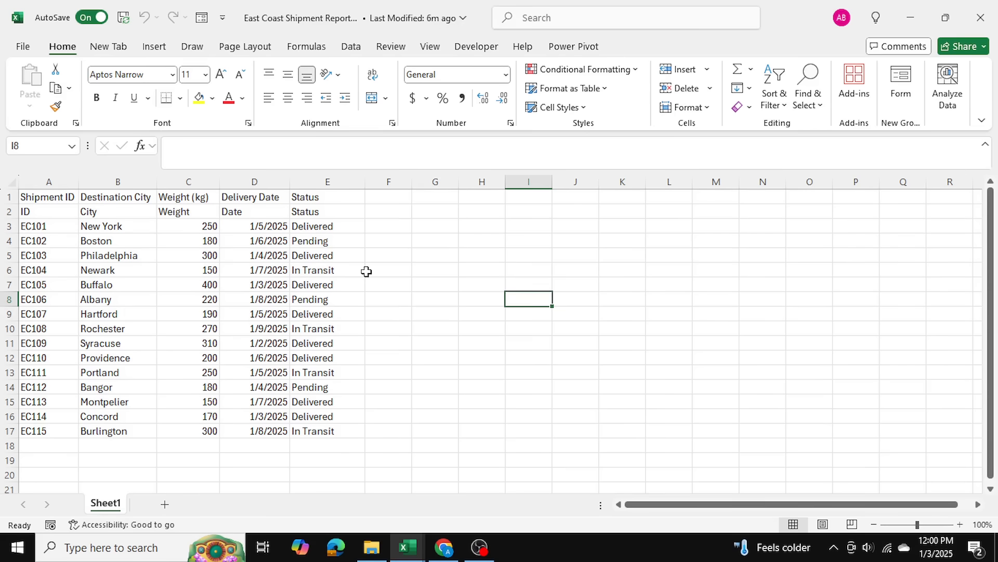
{"action": "left_click", "coordinate": [6, 198]}
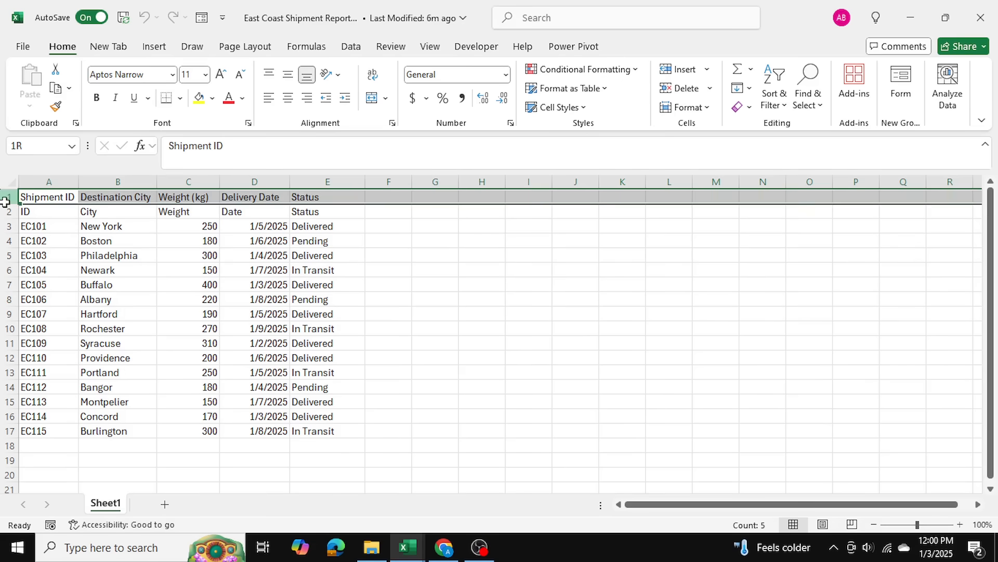
{"action": "left_click_drag", "start_coordinate": [6, 197], "coordinate": [6, 212]}
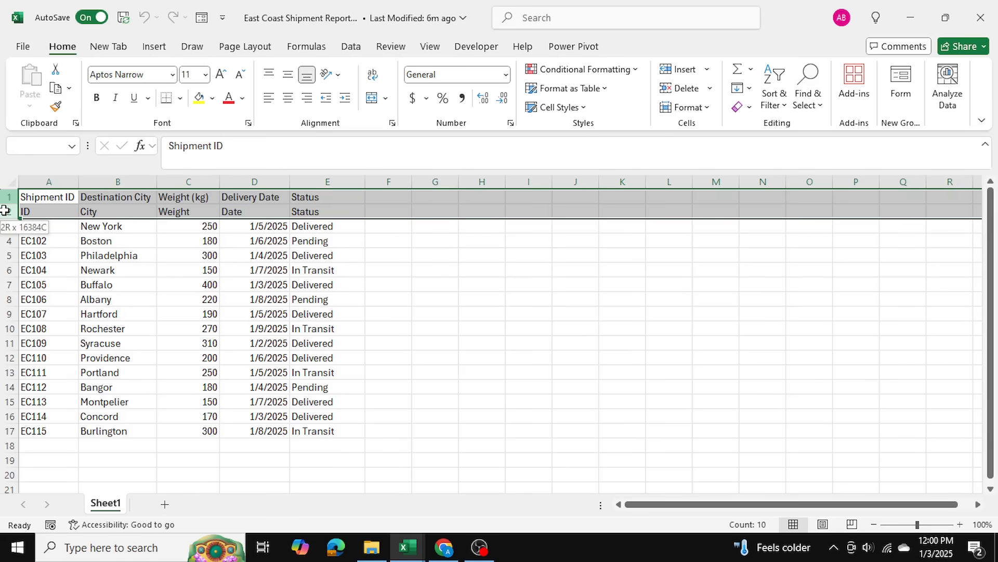
{"action": "left_click", "coordinate": [529, 299]}
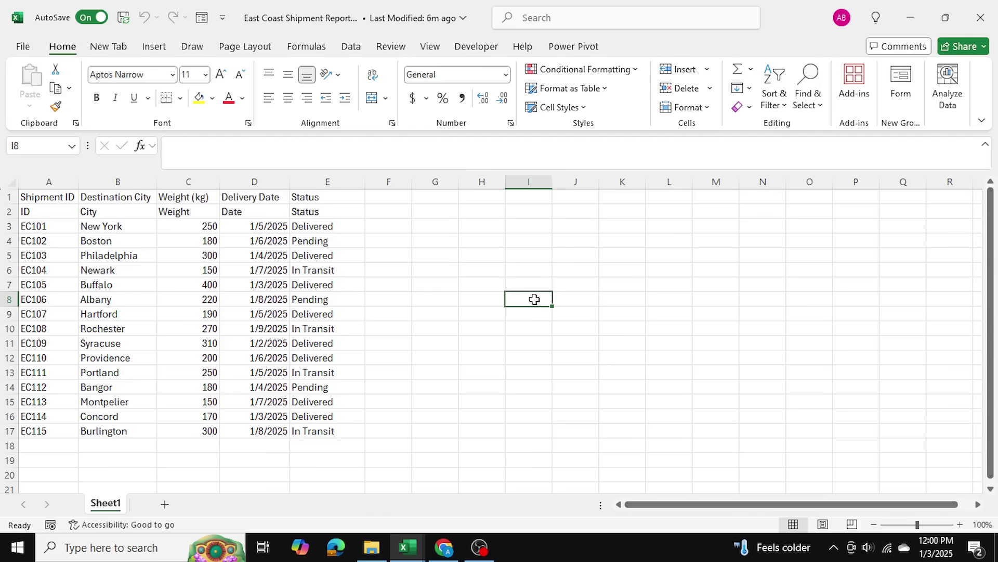
{"action": "left_click", "coordinate": [670, 284]}
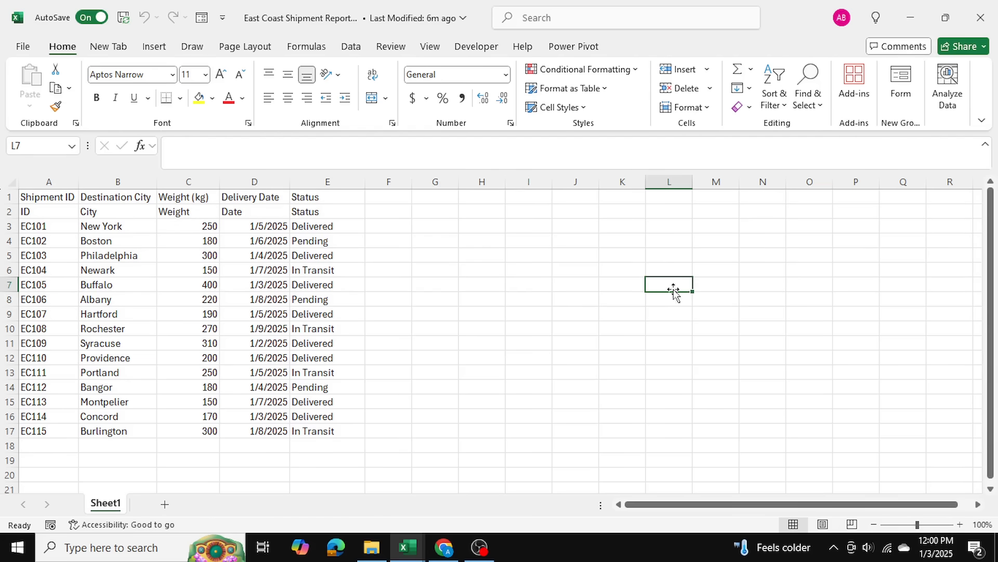
{"action": "mouse_move", "coordinate": [553, 277]}
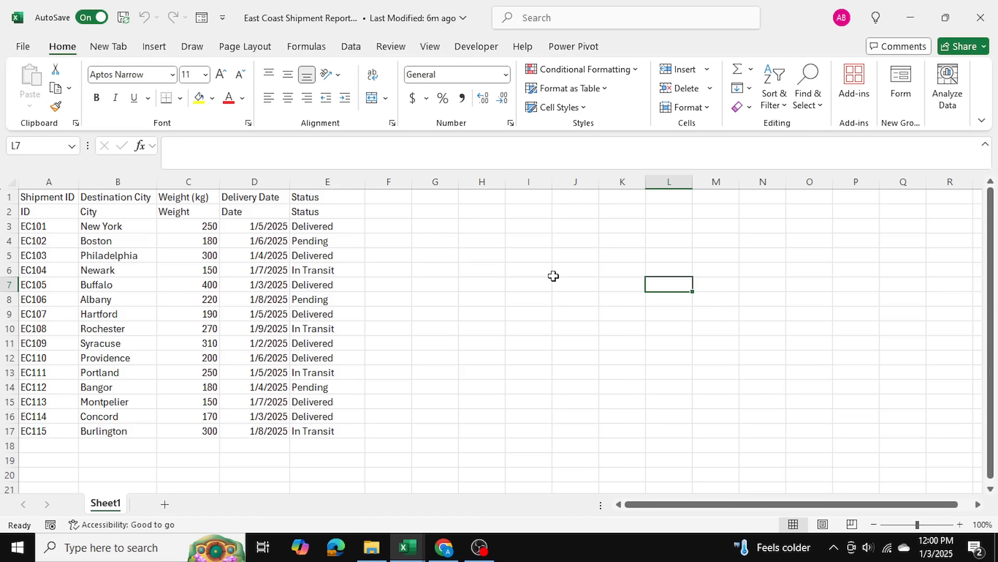
{"action": "mouse_move", "coordinate": [558, 279]}
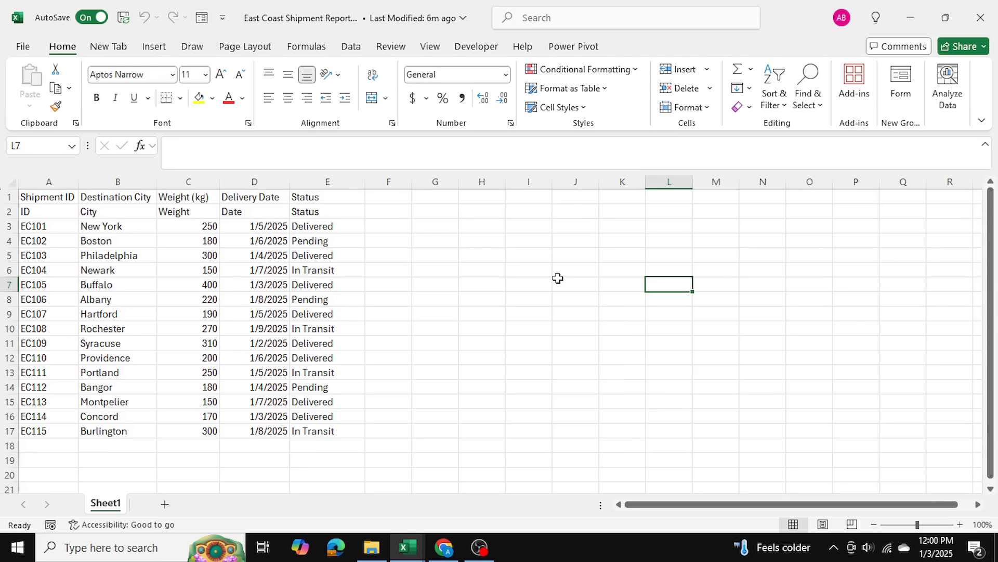
{"action": "mouse_move", "coordinate": [366, 265]}
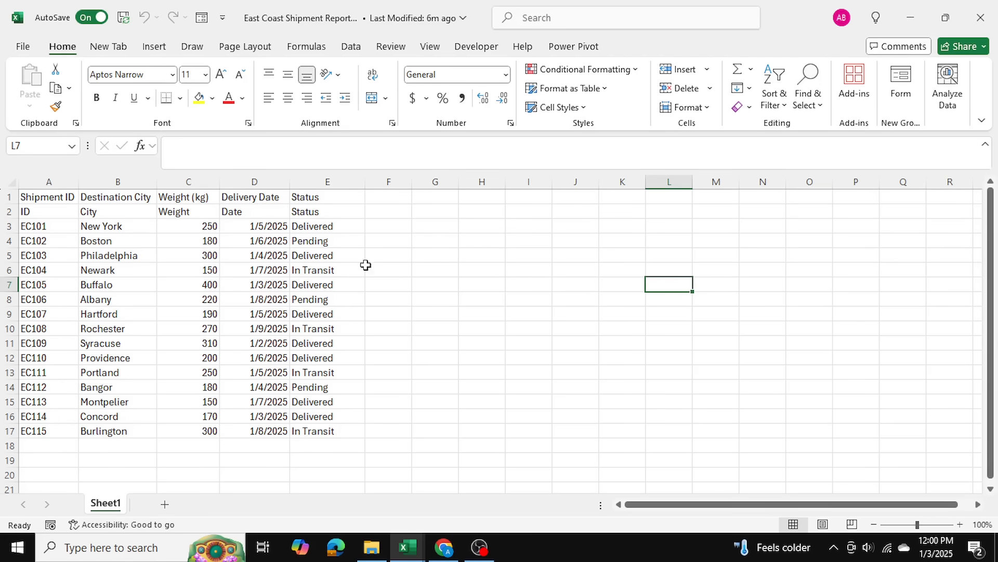
{"action": "mouse_move", "coordinate": [406, 547]}
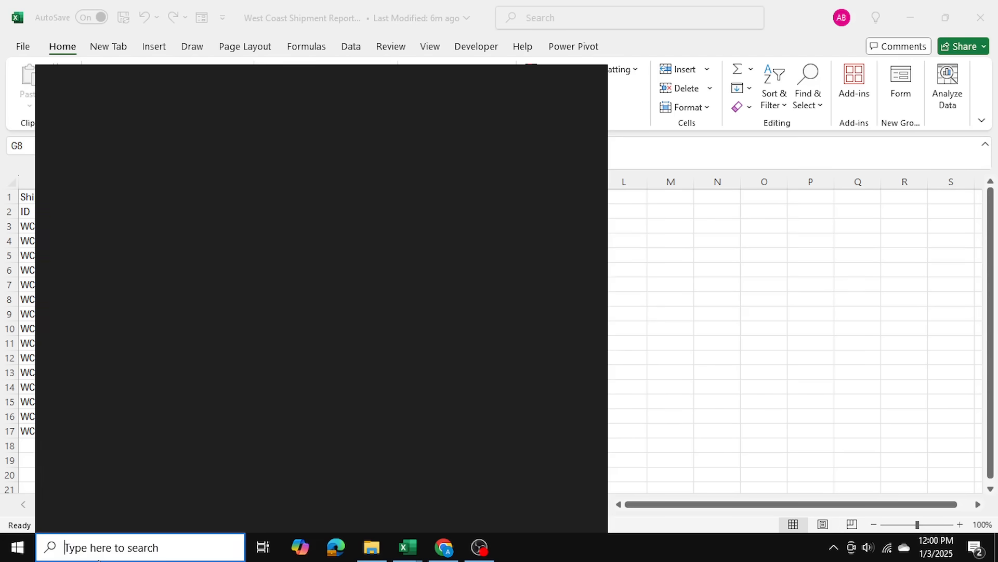
Step: Start a blank workbook and go to its Data ribbon for importing
{"action": "left_click", "coordinate": [130, 547]}
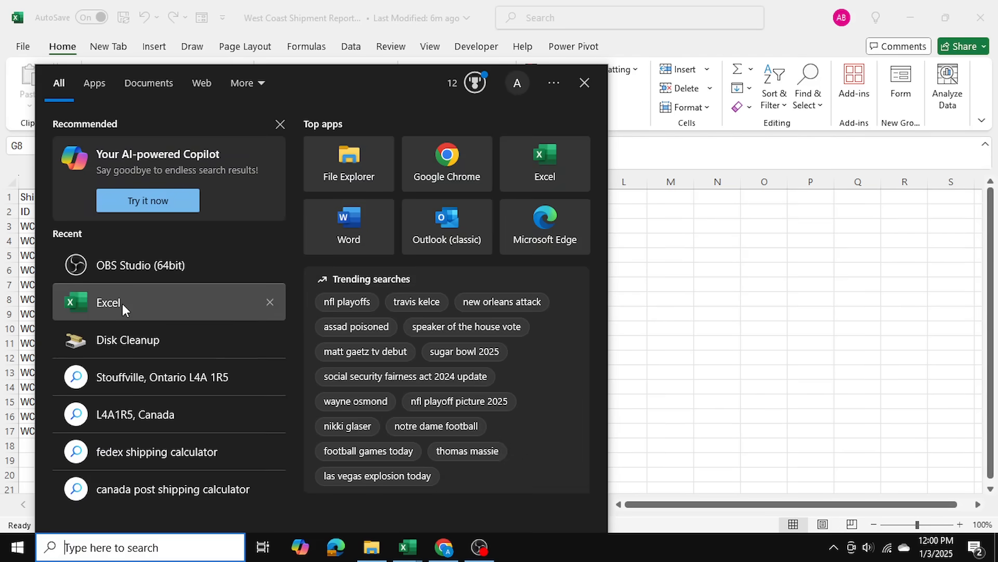
{"action": "left_click", "coordinate": [107, 303]}
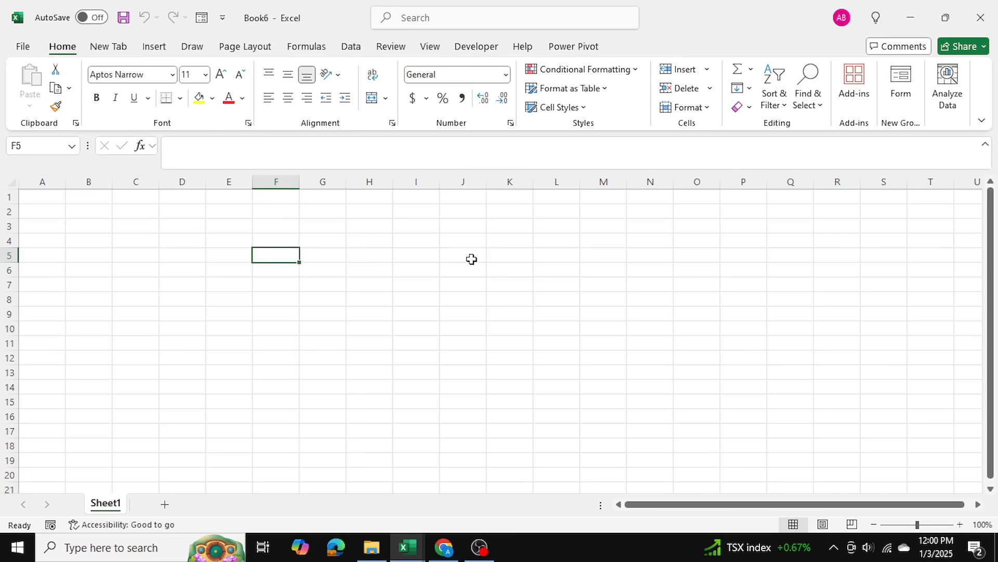
{"action": "left_click", "coordinate": [463, 254]}
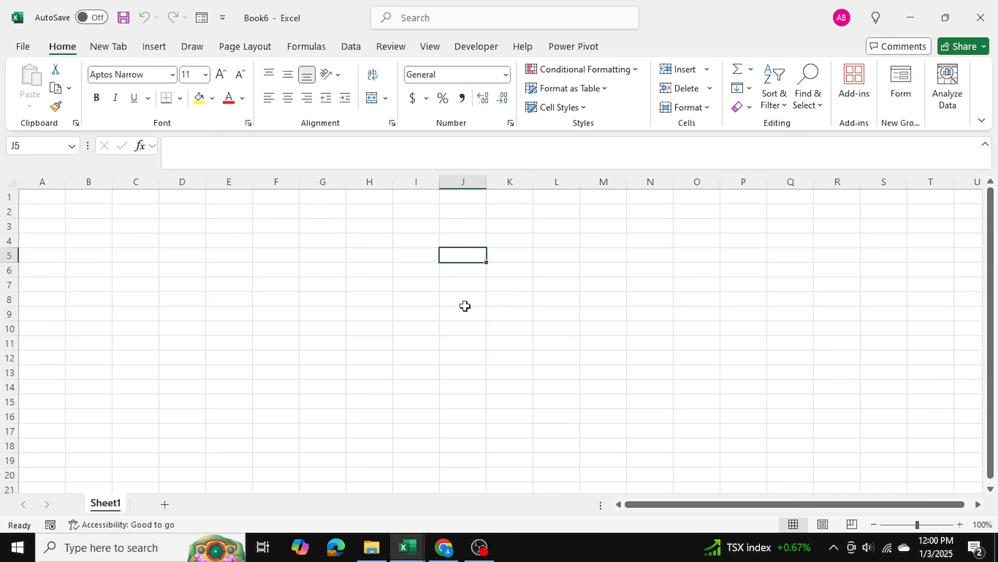
{"action": "mouse_move", "coordinate": [306, 233]}
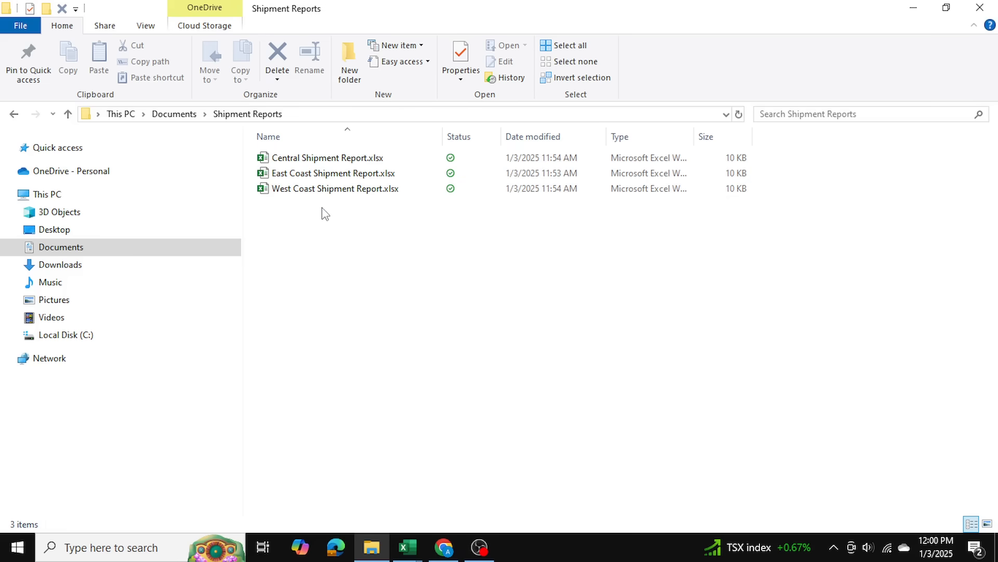
{"action": "mouse_move", "coordinate": [312, 214]}
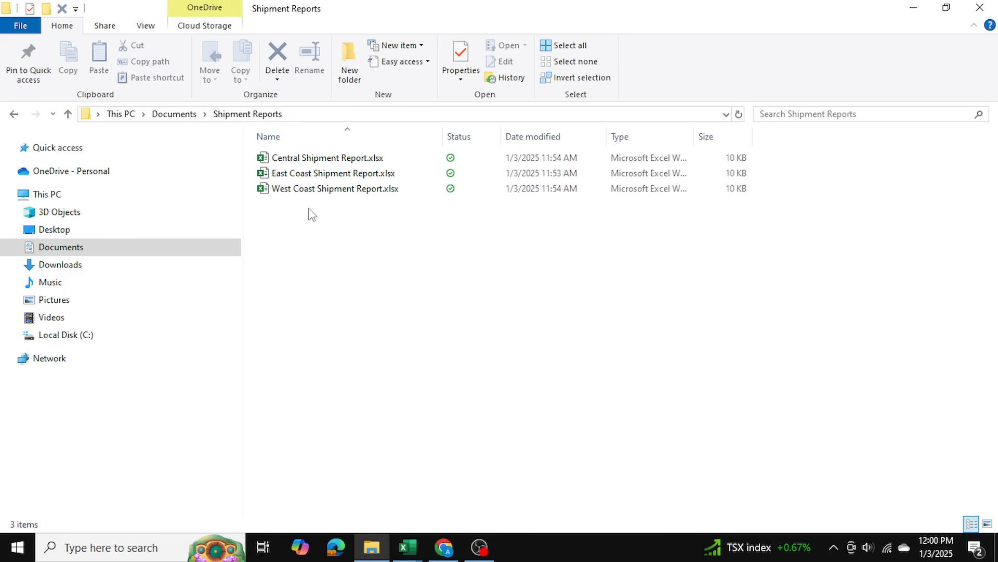
{"action": "mouse_move", "coordinate": [320, 207]}
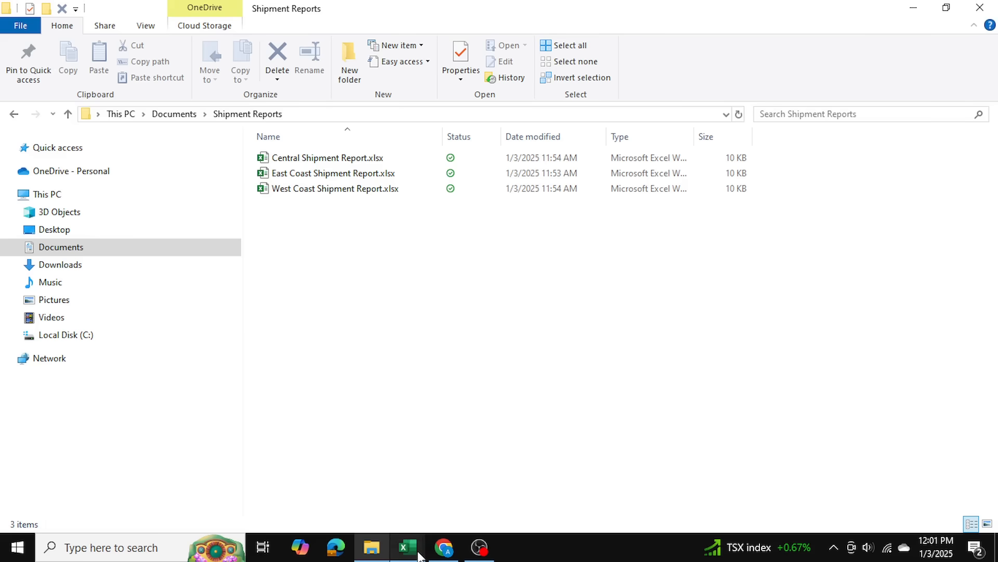
{"action": "left_click", "coordinate": [407, 547]}
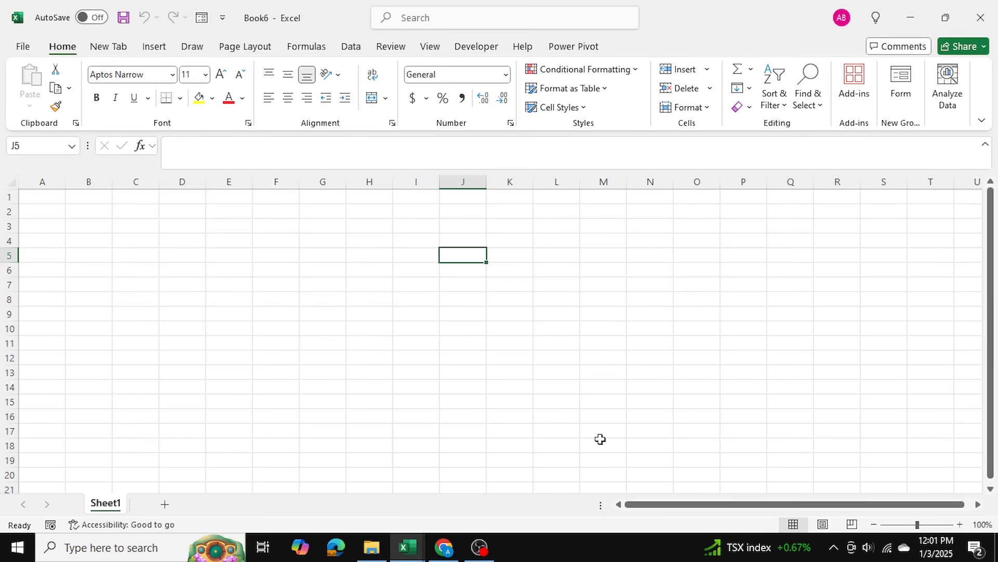
{"action": "left_click", "coordinate": [322, 269]}
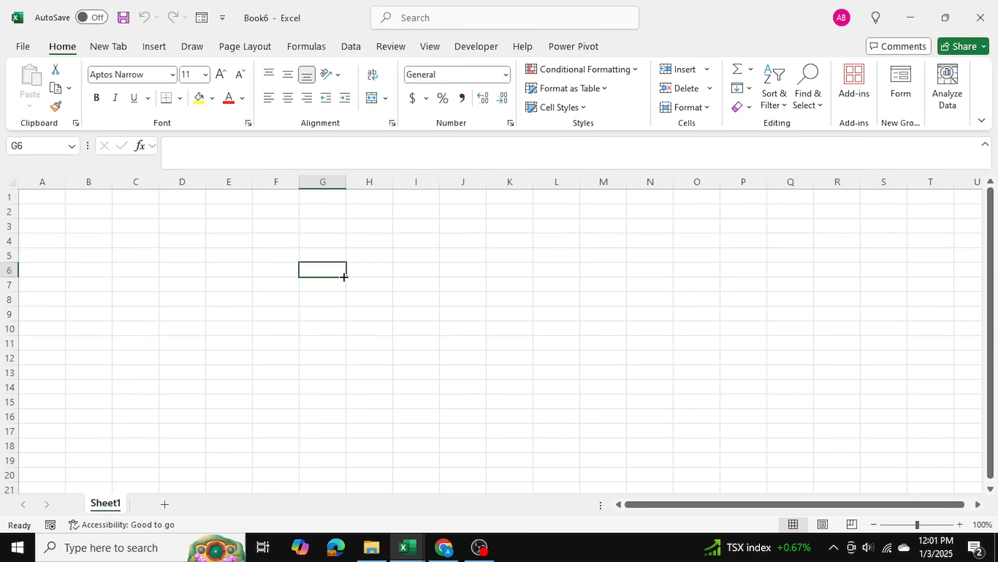
{"action": "left_click", "coordinate": [463, 241]}
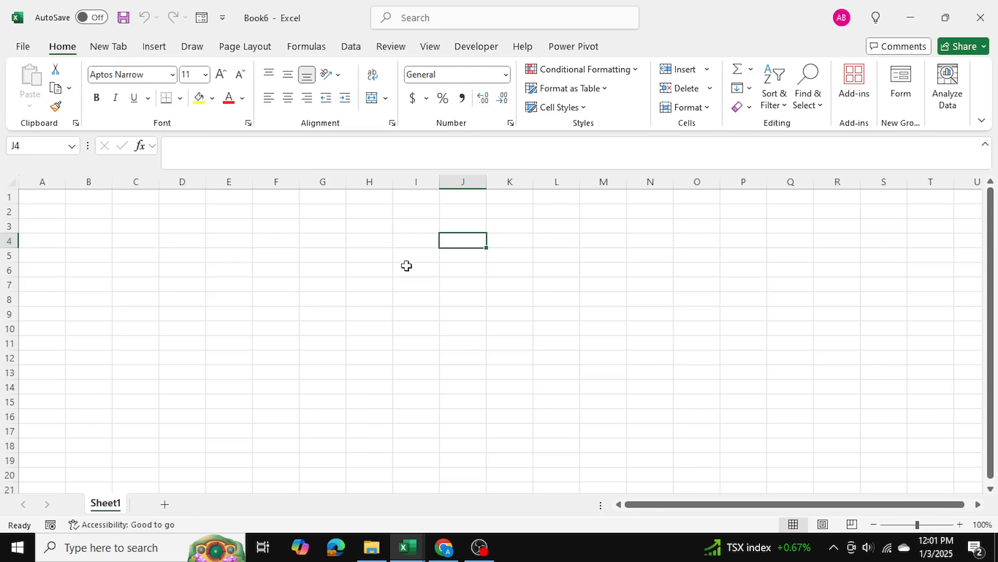
{"action": "left_click", "coordinate": [323, 240]}
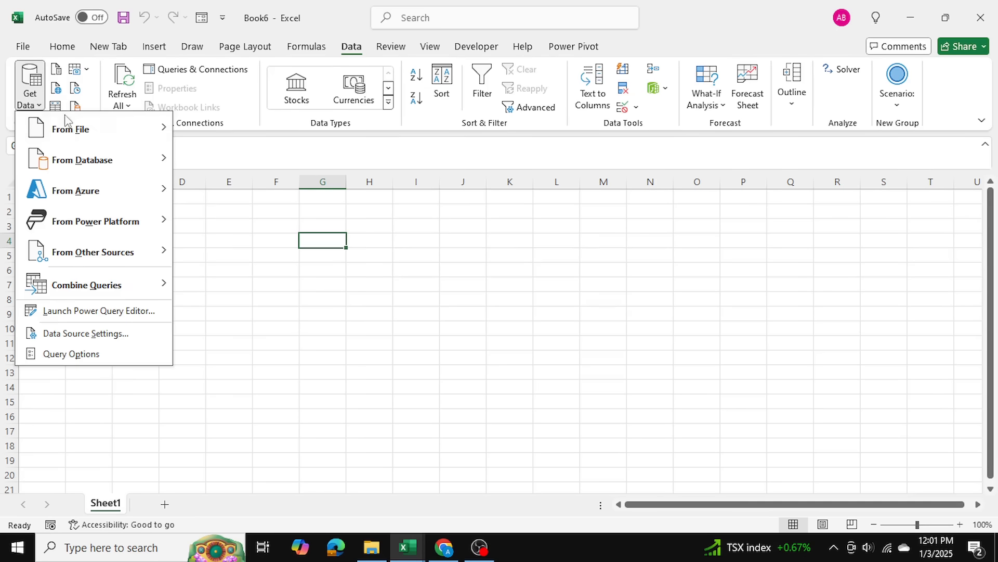
{"action": "mouse_move", "coordinate": [69, 129]}
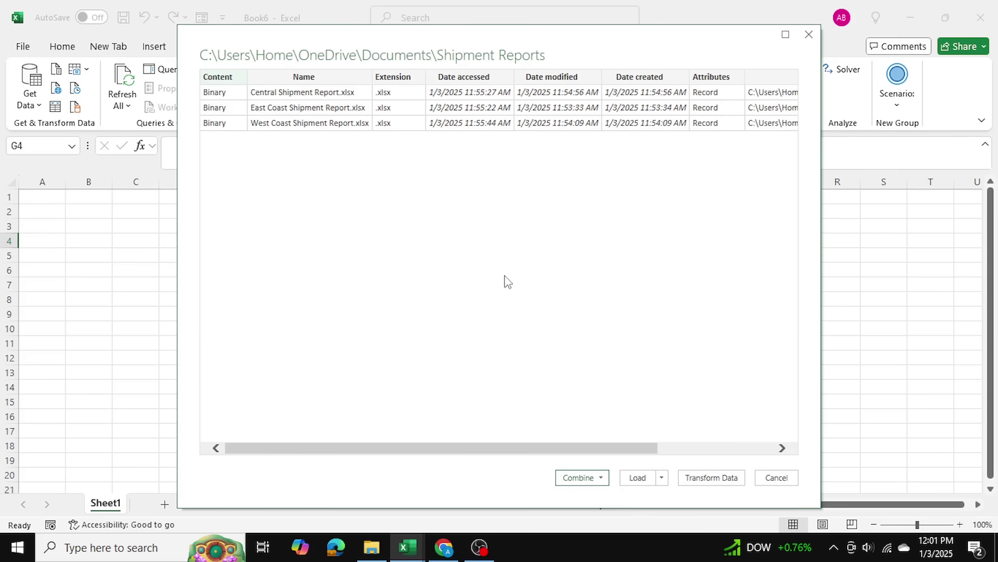
{"action": "mouse_move", "coordinate": [301, 157]}
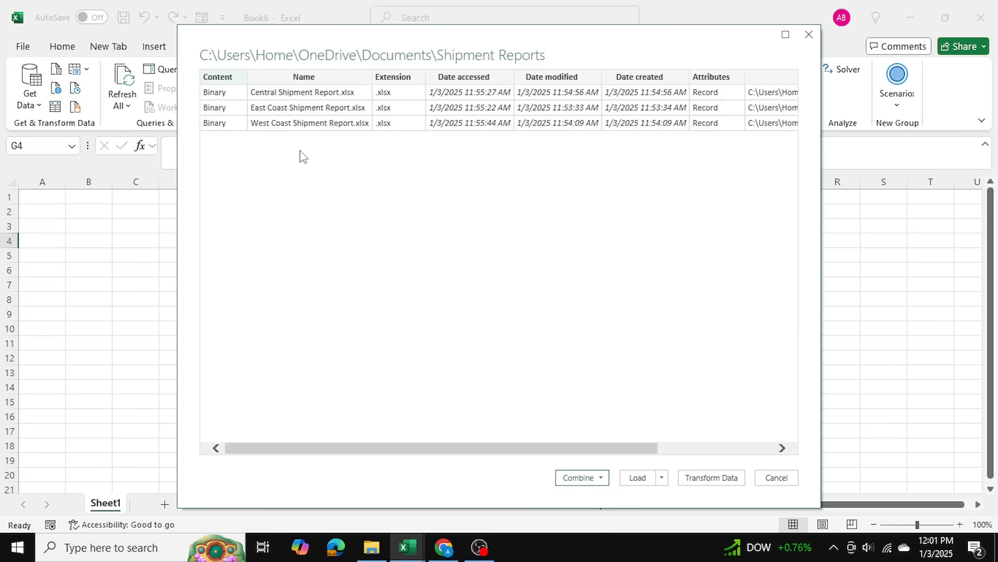
{"action": "mouse_move", "coordinate": [241, 95]}
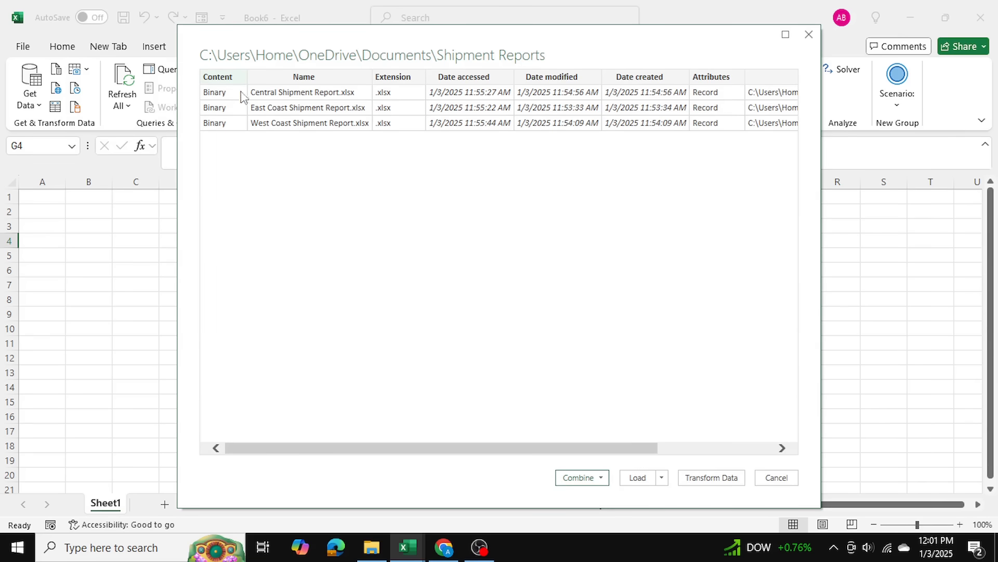
{"action": "mouse_move", "coordinate": [258, 110]}
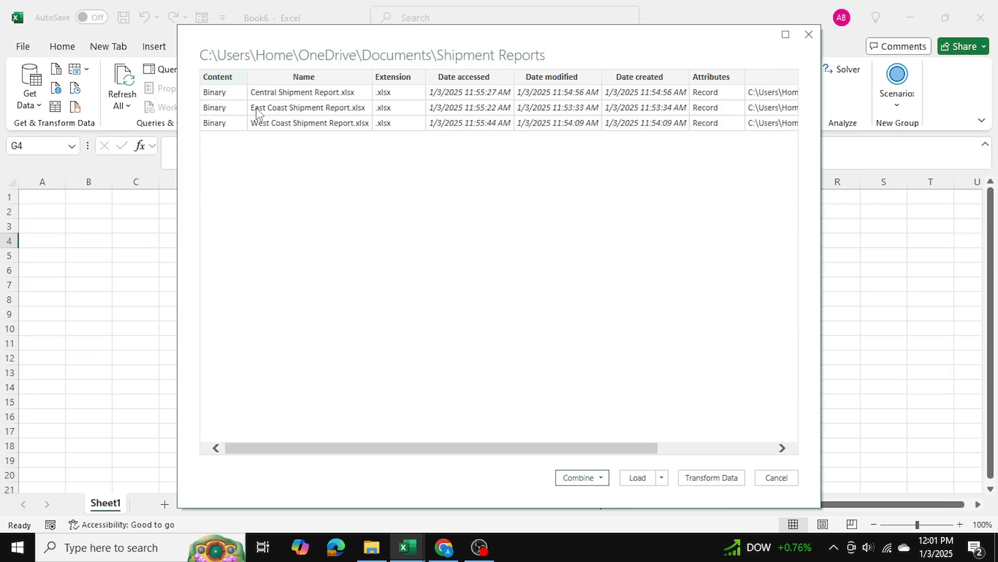
{"action": "mouse_move", "coordinate": [297, 133]}
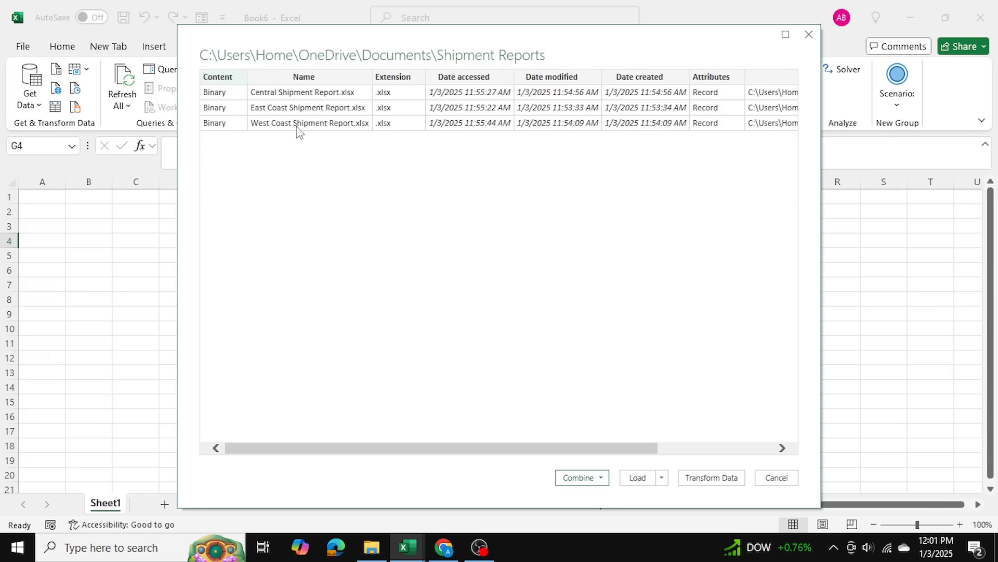
{"action": "mouse_move", "coordinate": [601, 487]}
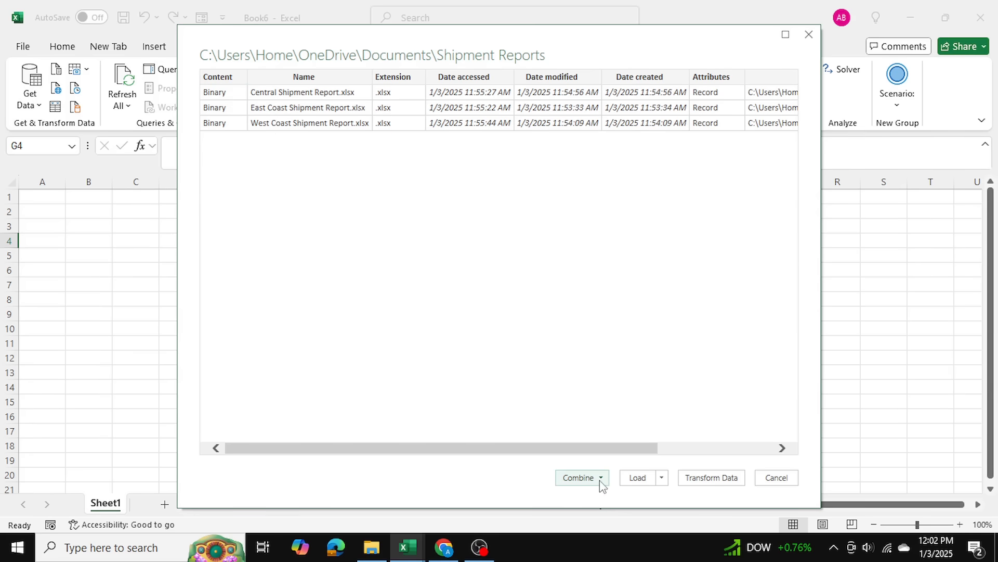
Step: Combine & Transform the files using Sheet1 of East Coast Shipment Report.xlsx as sample
{"action": "left_click", "coordinate": [600, 477]}
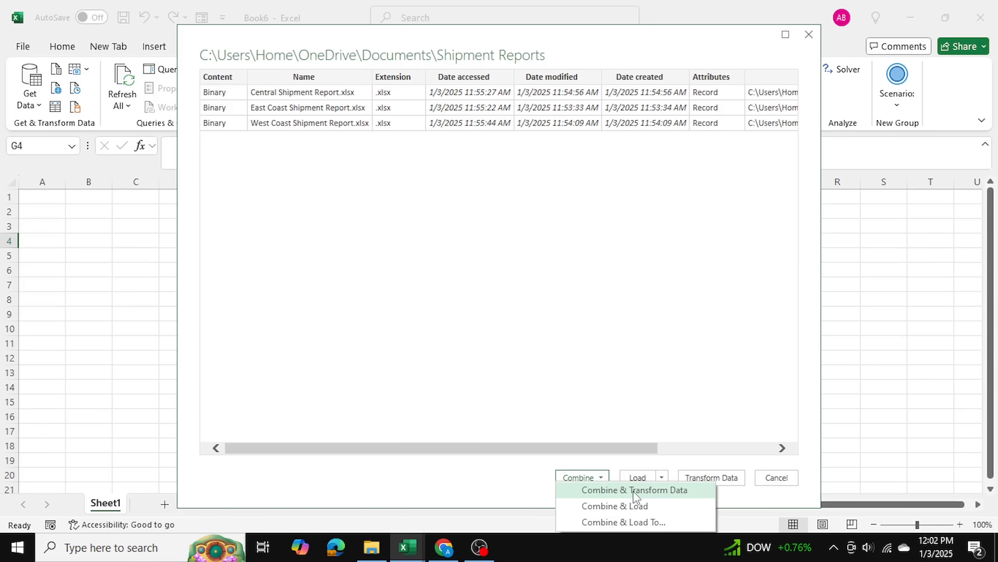
{"action": "left_click", "coordinate": [634, 490]}
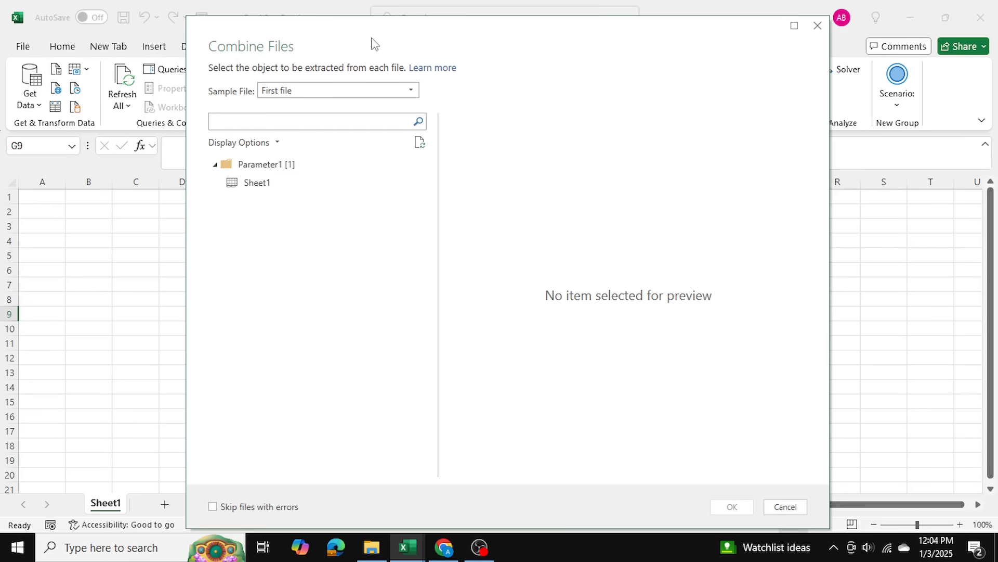
{"action": "mouse_move", "coordinate": [387, 44]}
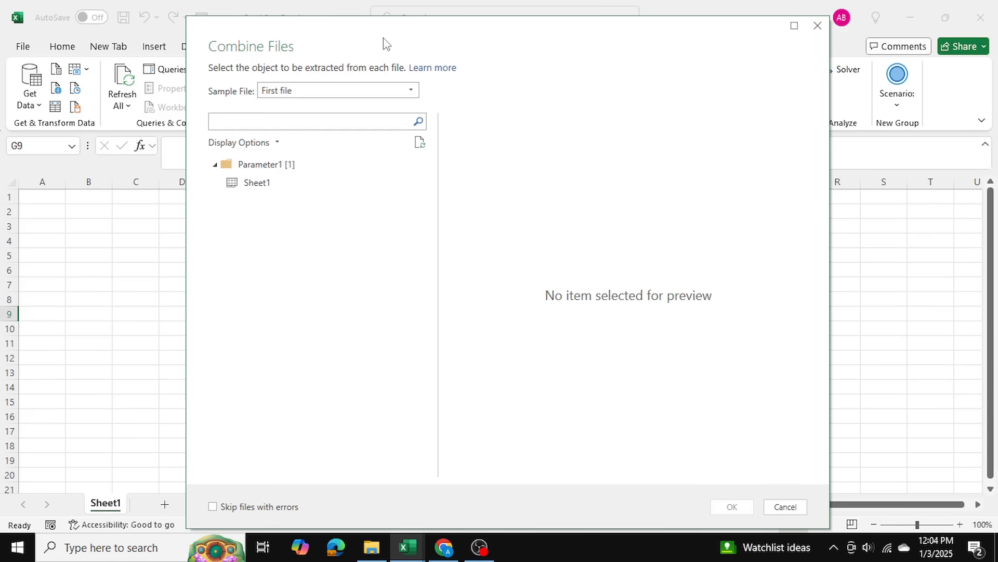
{"action": "mouse_move", "coordinate": [374, 244]}
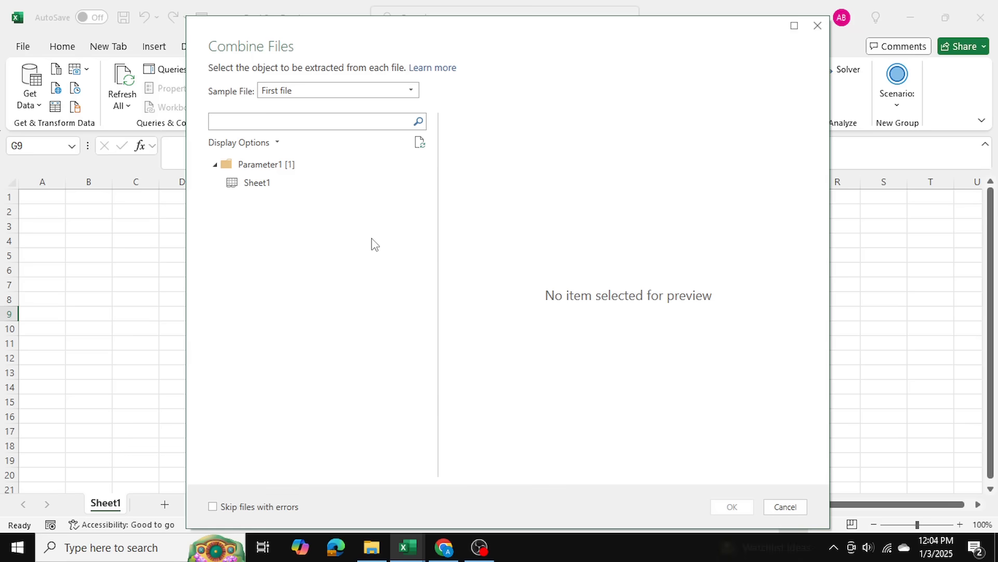
{"action": "mouse_move", "coordinate": [354, 104]}
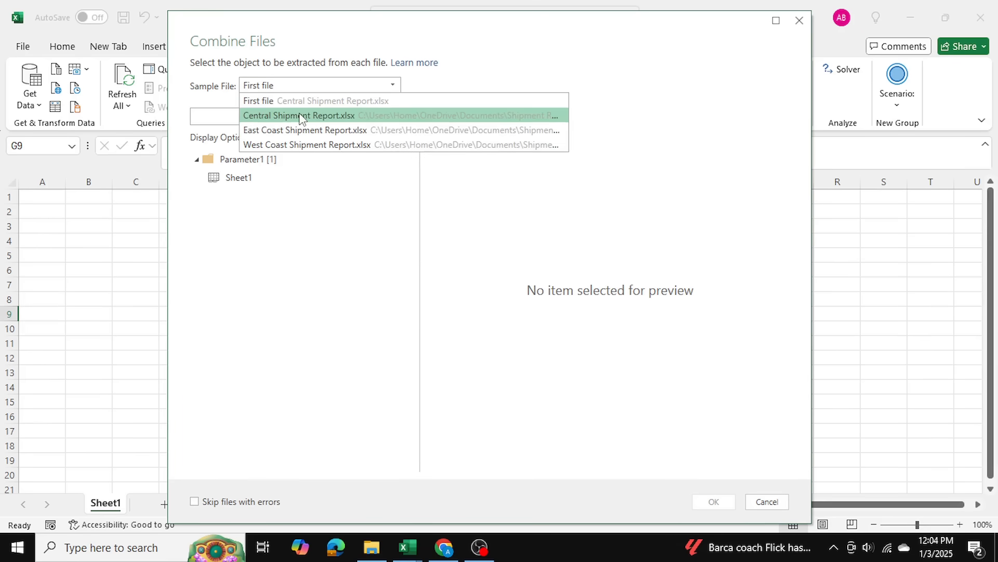
{"action": "mouse_move", "coordinate": [273, 144]}
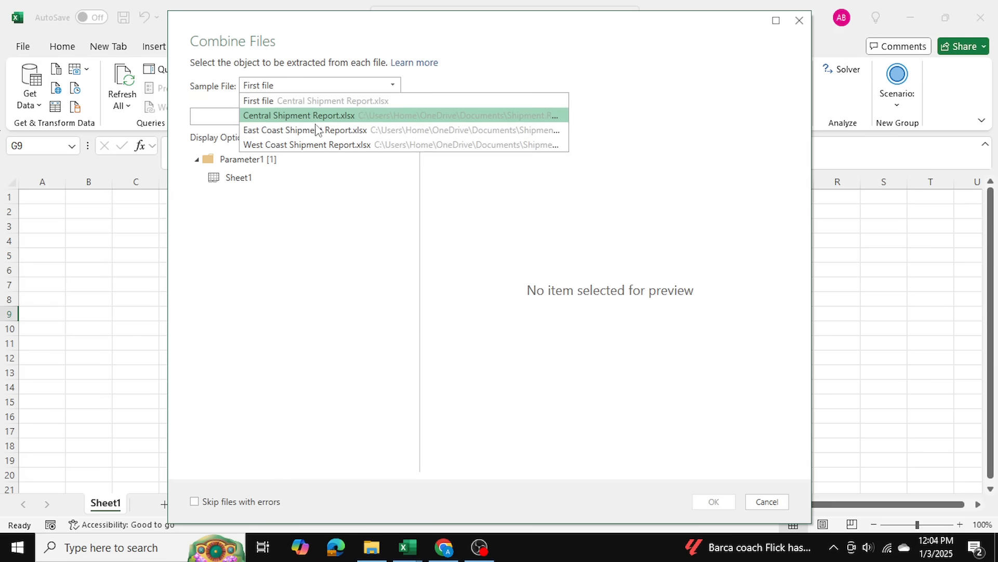
{"action": "left_click", "coordinate": [305, 130]}
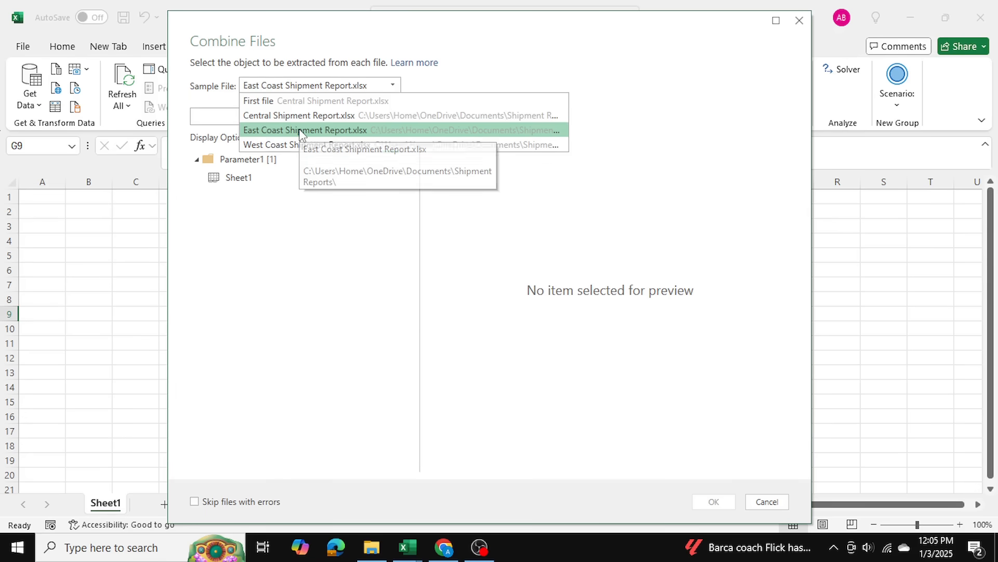
{"action": "left_click", "coordinate": [302, 130]}
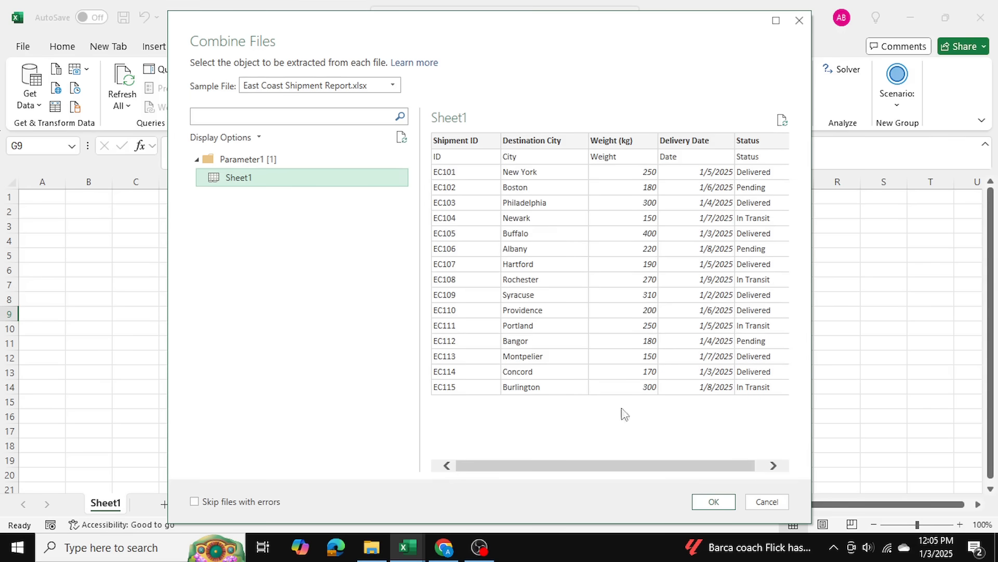
{"action": "mouse_move", "coordinate": [445, 262]}
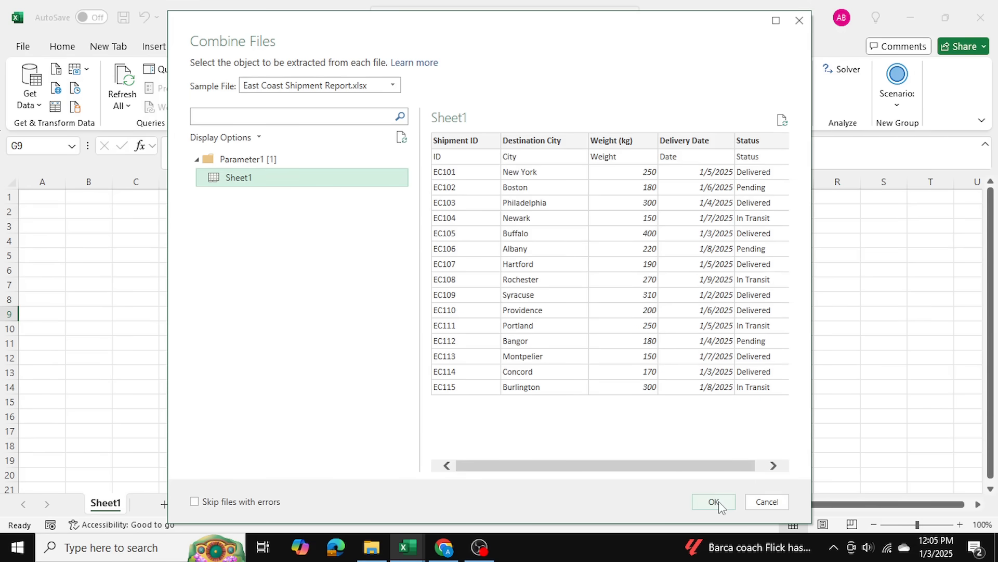
{"action": "left_click", "coordinate": [714, 501]}
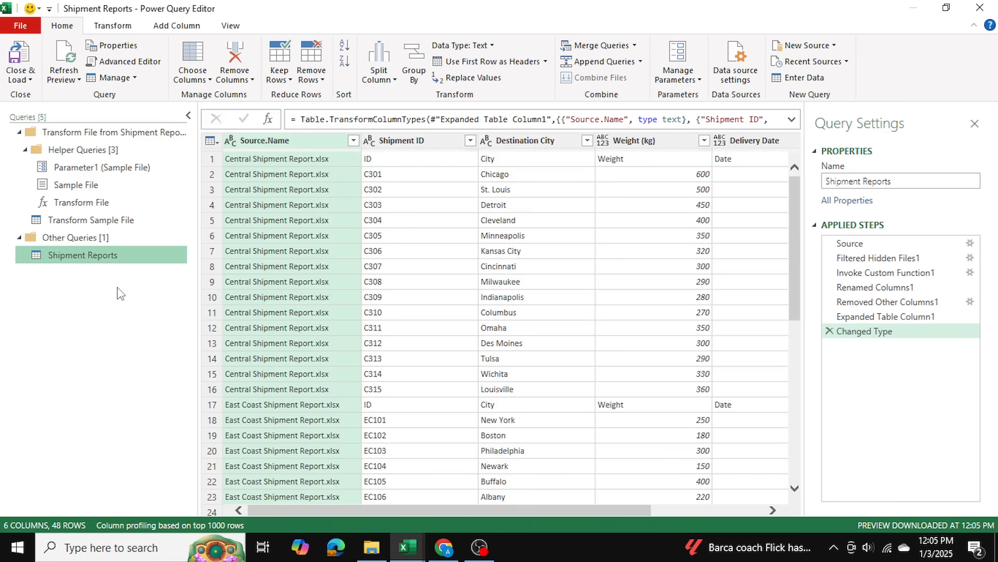
{"action": "scroll", "scroll_direction": "down", "scroll_amount": 3}
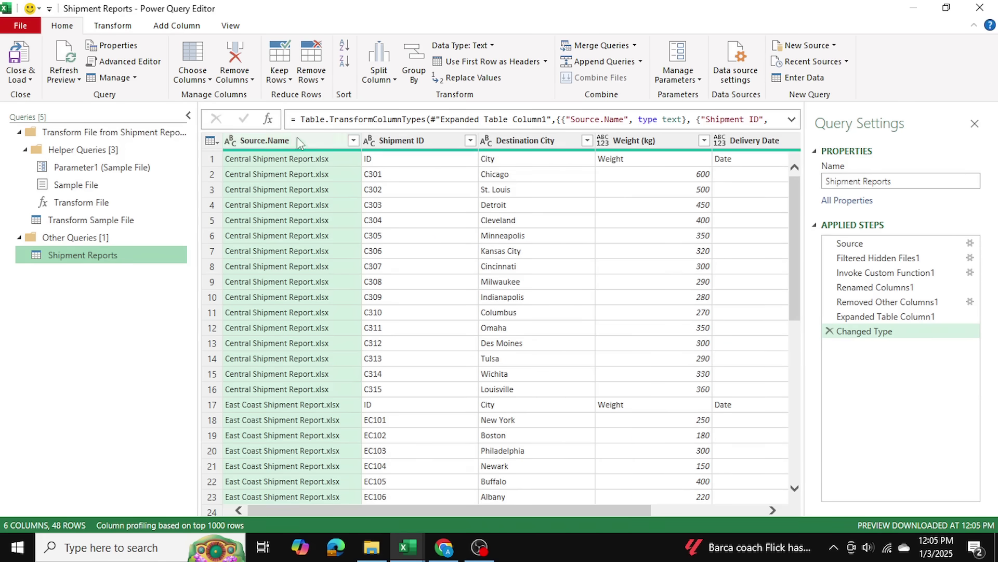
{"action": "mouse_move", "coordinate": [274, 162]}
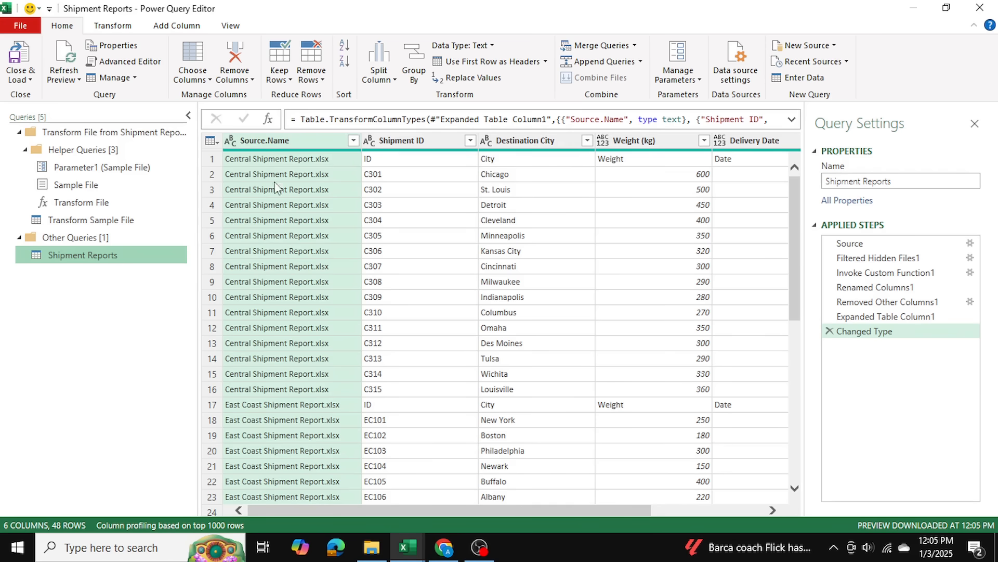
{"action": "mouse_move", "coordinate": [273, 381]}
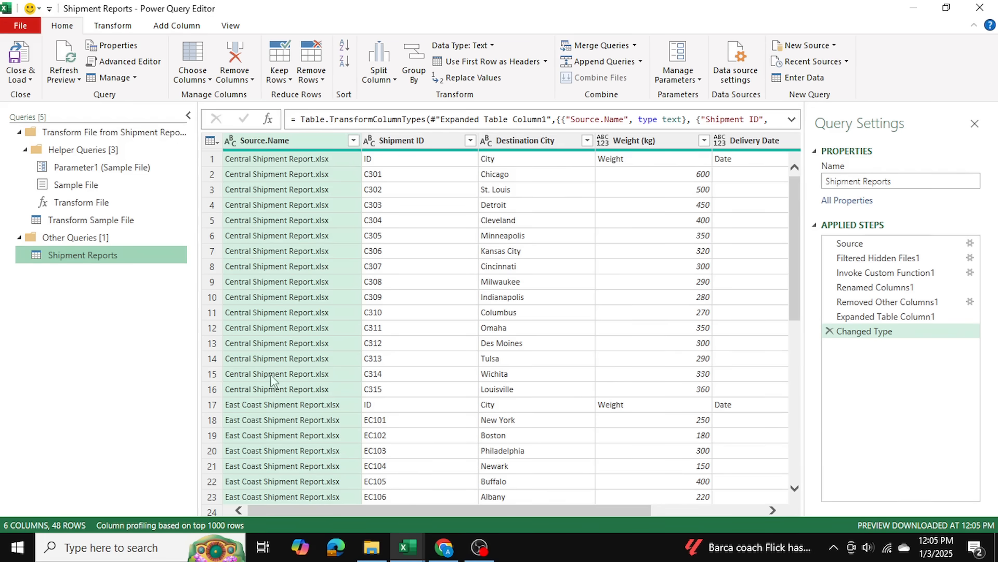
{"action": "scroll", "scroll_direction": "down", "scroll_amount": 3}
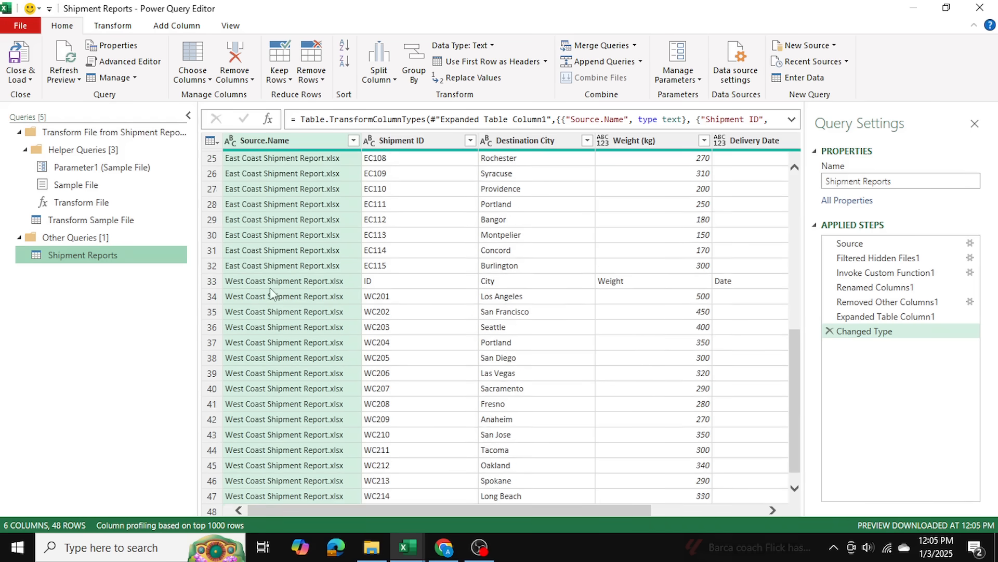
{"action": "scroll", "scroll_direction": "down", "scroll_amount": 3}
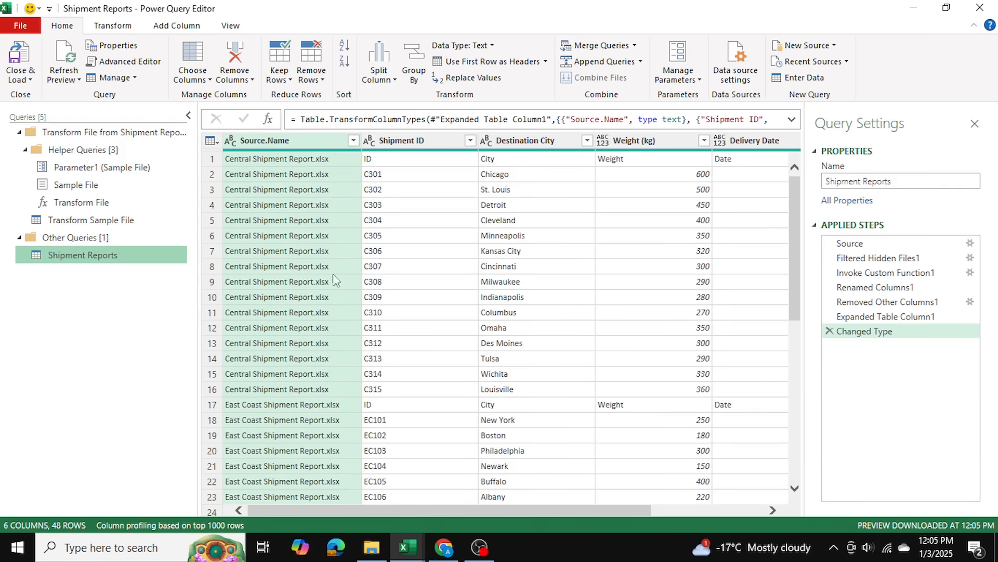
{"action": "mouse_move", "coordinate": [106, 208]}
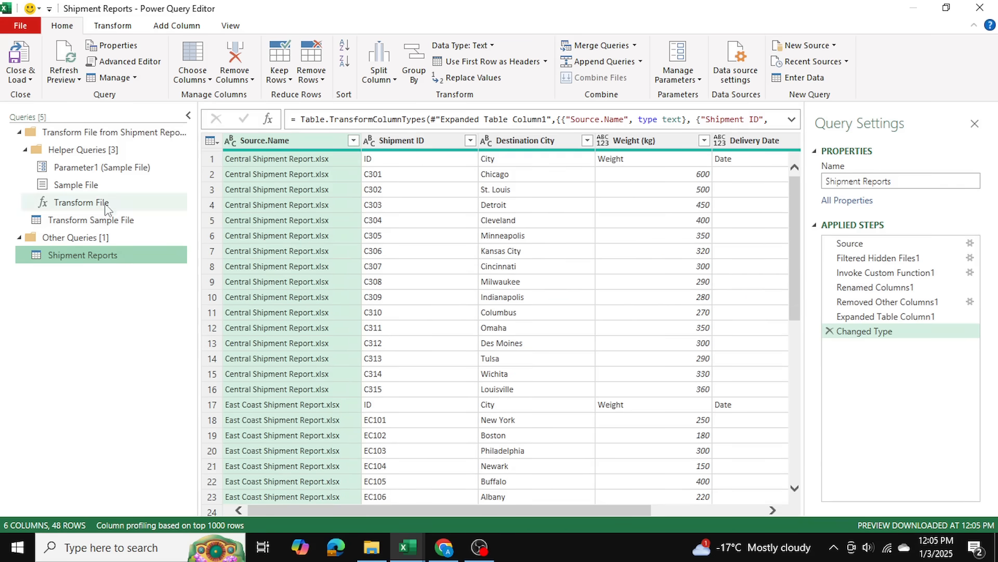
Step: Show the Transform Sample File query with its duplicate header row
{"action": "left_click", "coordinate": [89, 220]}
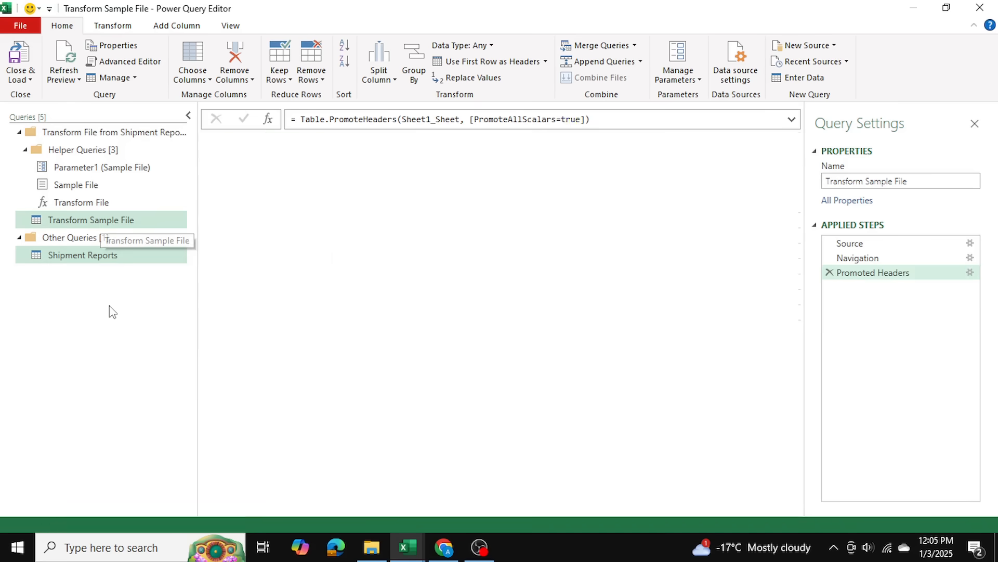
{"action": "left_click", "coordinate": [91, 220]}
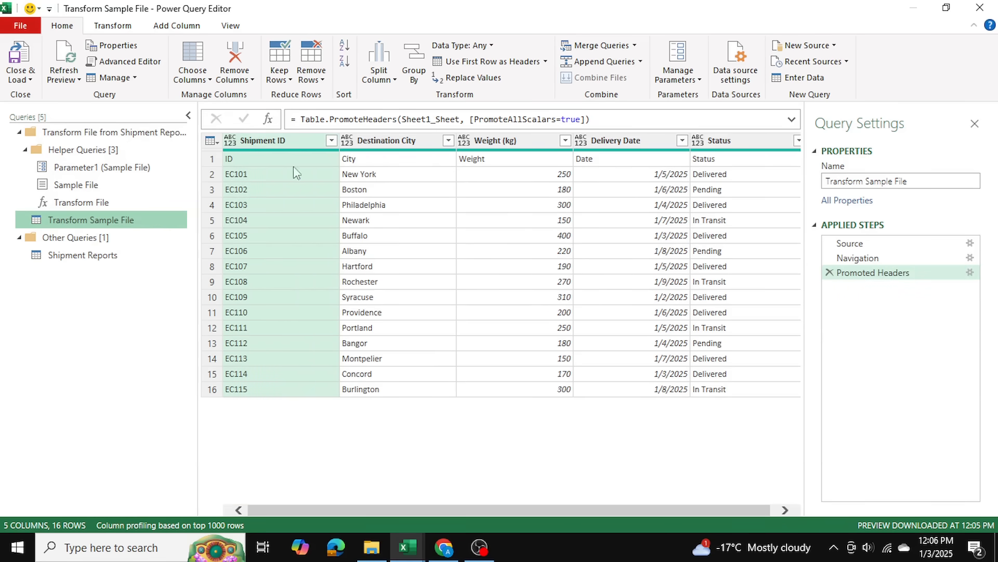
{"action": "mouse_move", "coordinate": [281, 166]}
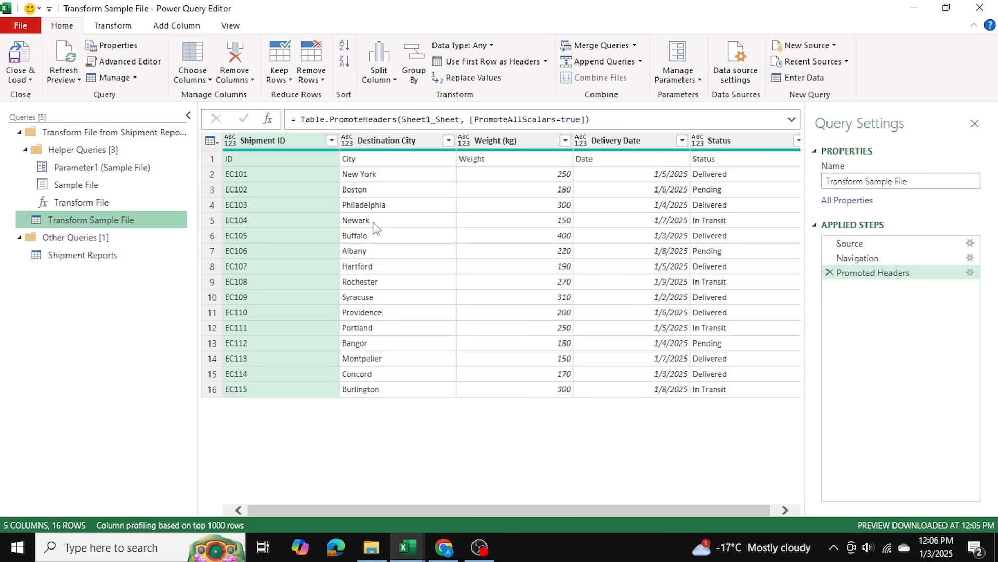
{"action": "mouse_move", "coordinate": [757, 353]}
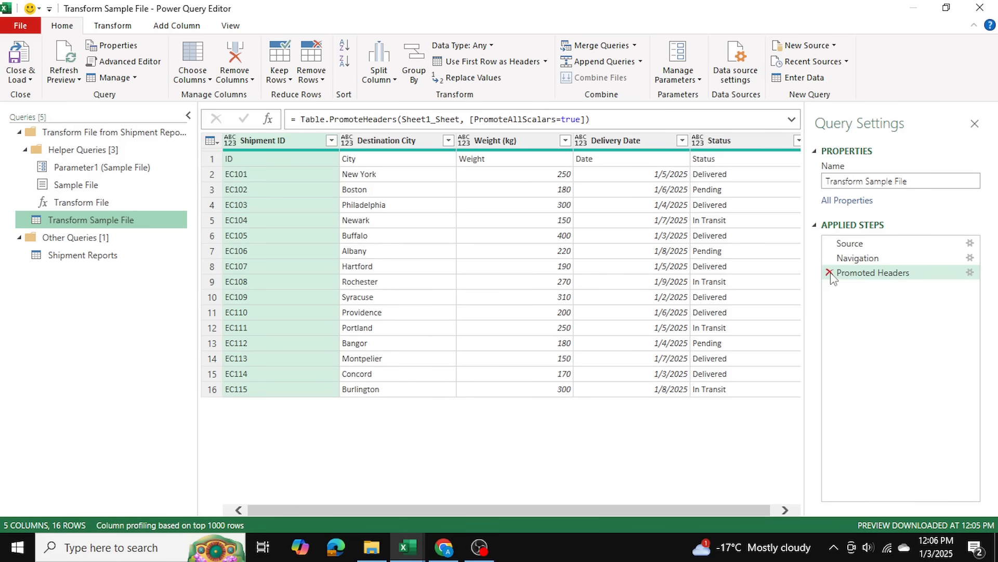
Step: Drop Promoted Headers, transpose the sample table and merge the two header columns with a space
{"action": "left_click", "coordinate": [830, 272]}
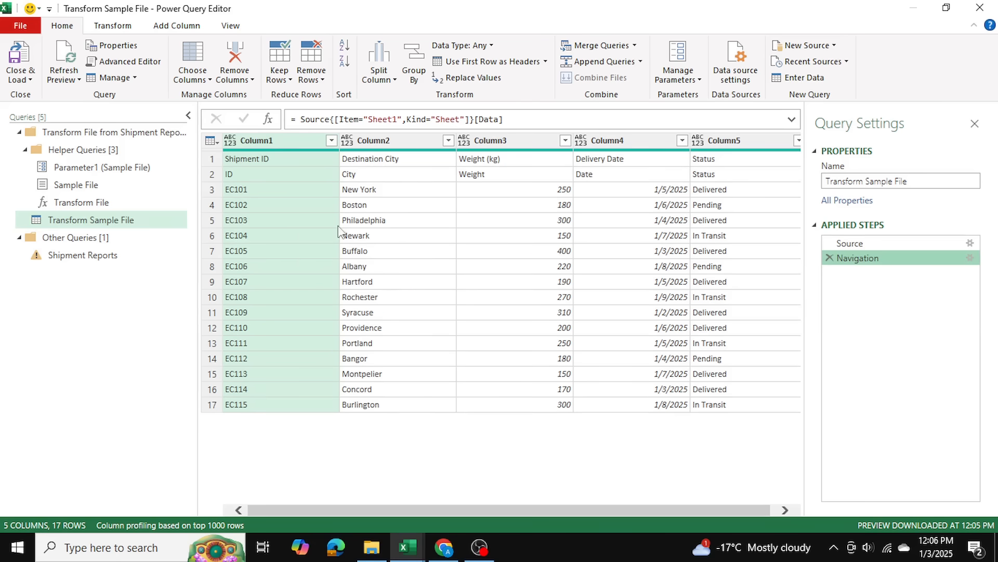
{"action": "left_click", "coordinate": [113, 25]}
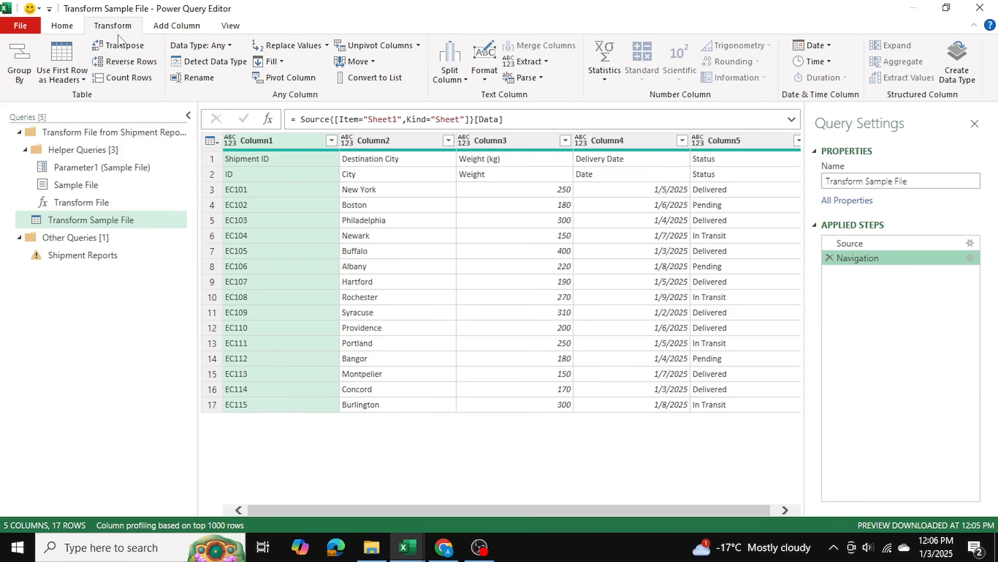
{"action": "left_click", "coordinate": [125, 45]}
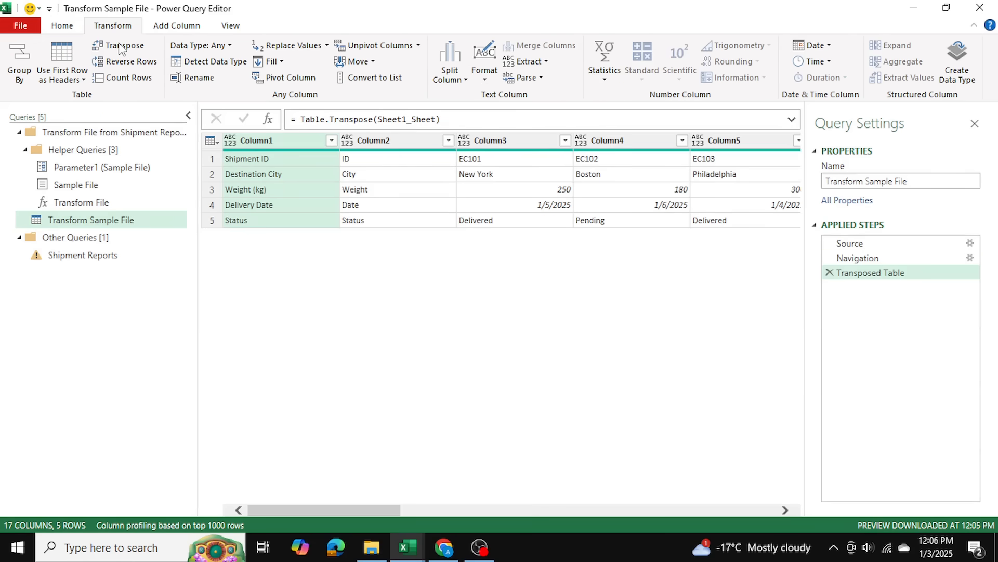
{"action": "mouse_move", "coordinate": [291, 134]}
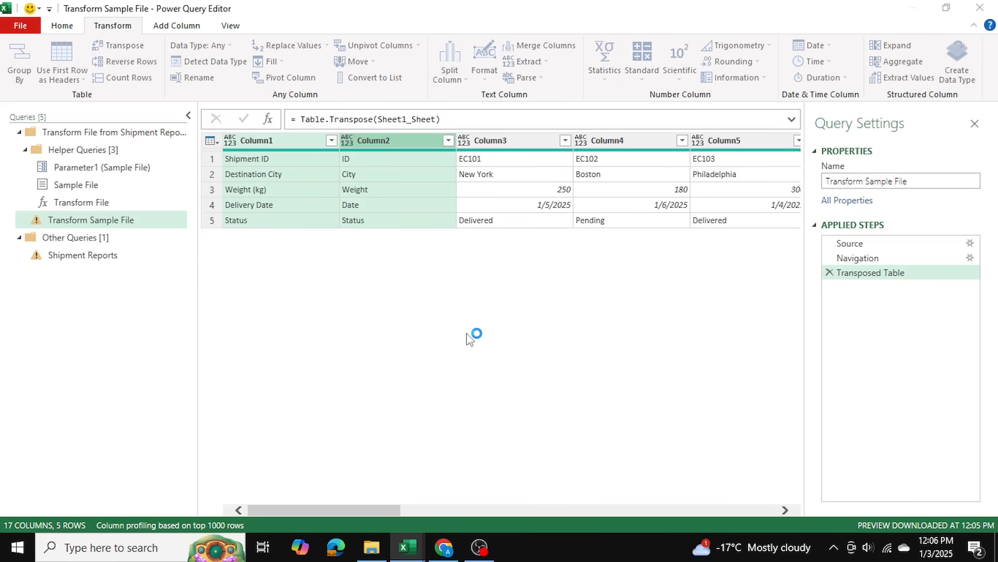
{"action": "left_click", "coordinate": [542, 46]}
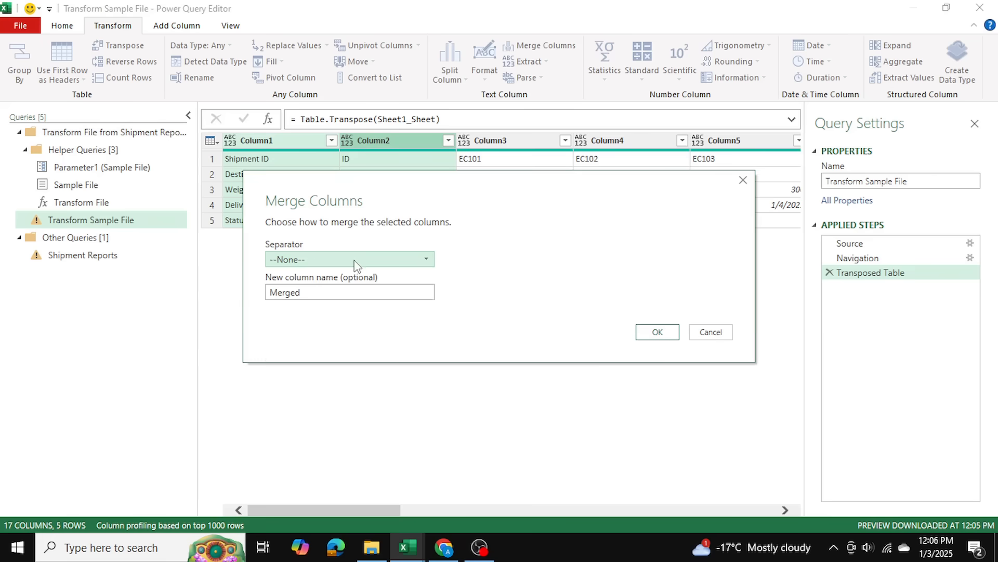
{"action": "left_click", "coordinate": [658, 332]}
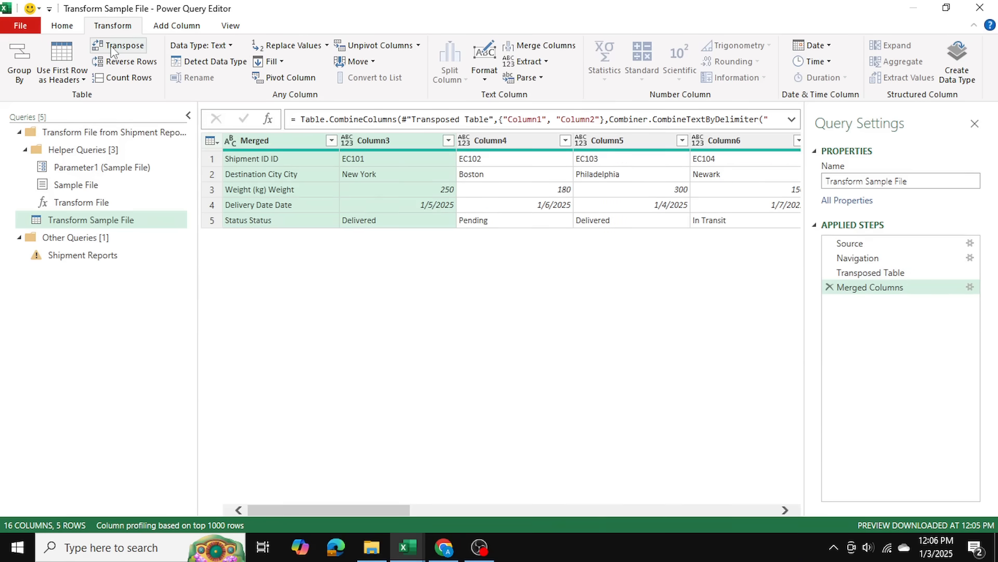
Step: Transpose back and use the merged first row as headers
{"action": "left_click", "coordinate": [123, 45]}
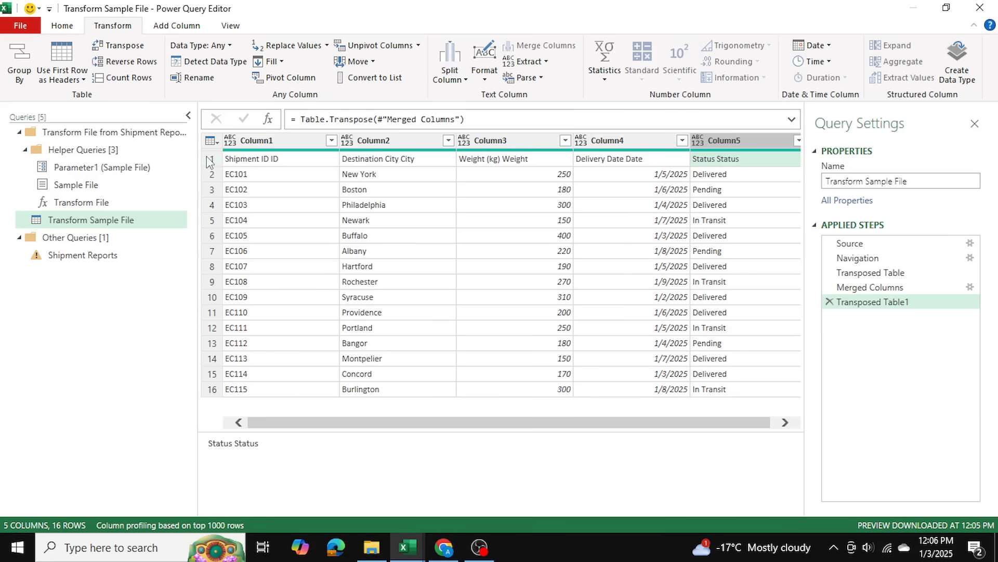
{"action": "left_click", "coordinate": [63, 25]}
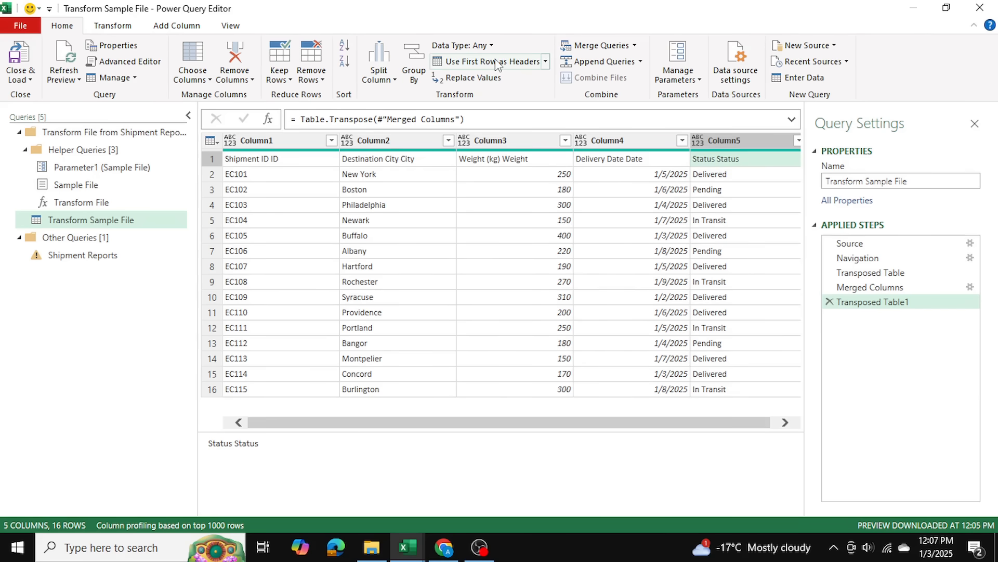
{"action": "left_click", "coordinate": [491, 60]}
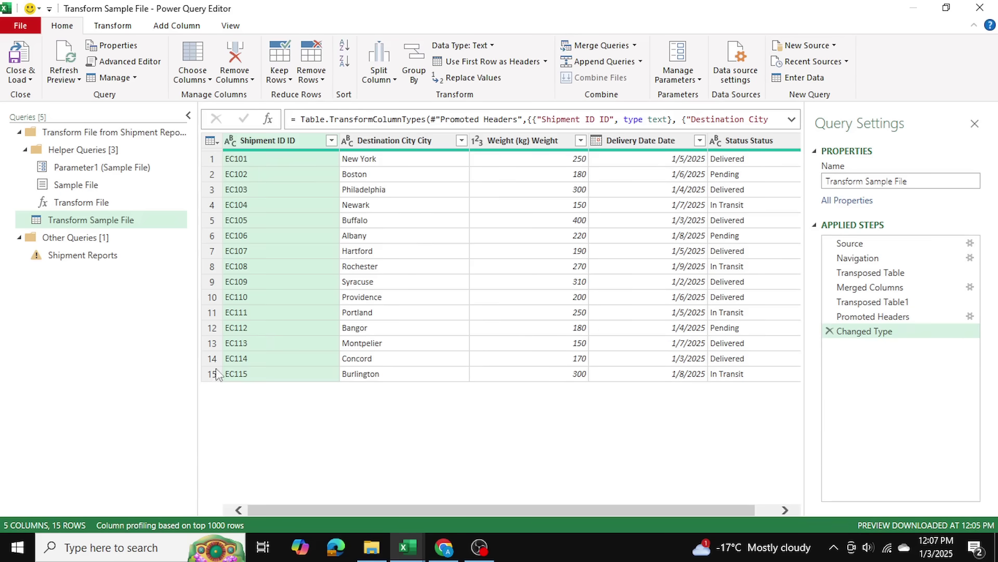
Step: Delete the failing Changed Type step from the Shipment Reports query
{"action": "left_click", "coordinate": [82, 255]}
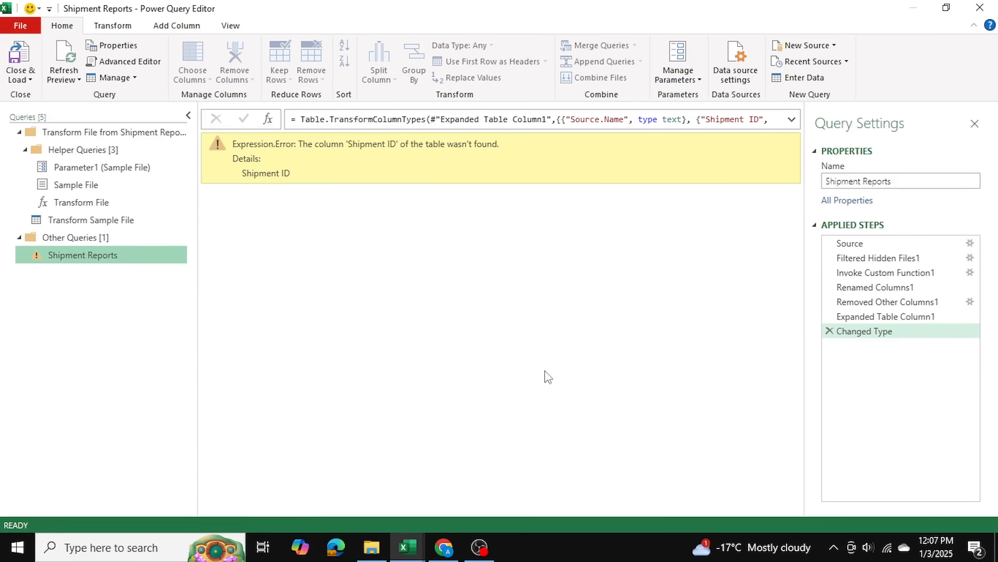
{"action": "mouse_move", "coordinate": [857, 342]}
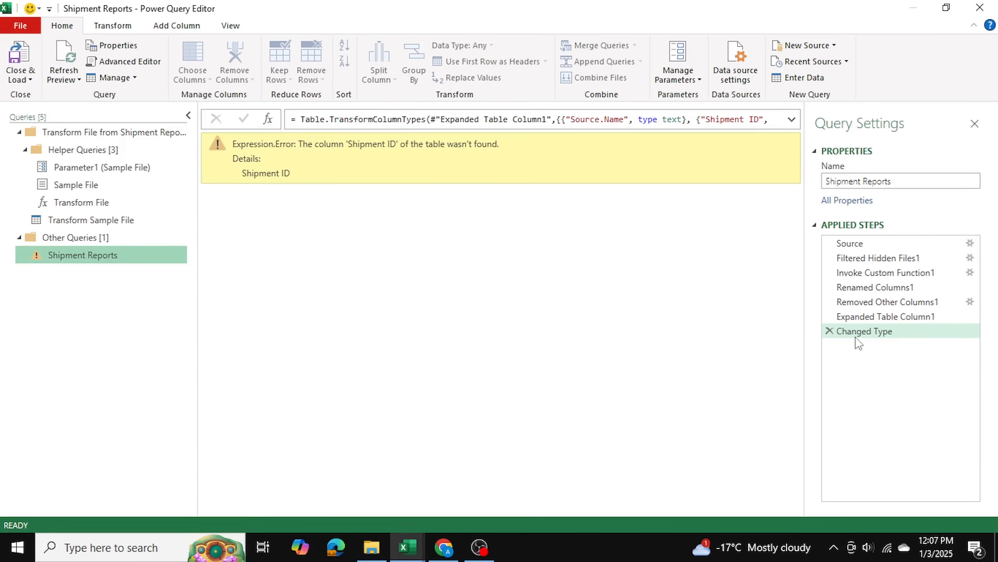
{"action": "mouse_move", "coordinate": [871, 334]}
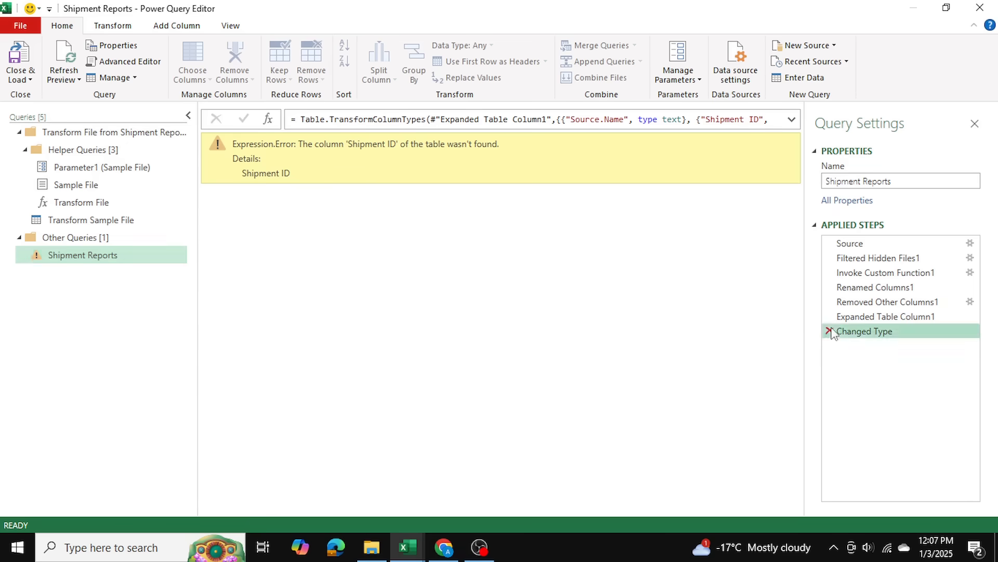
{"action": "left_click", "coordinate": [885, 316]}
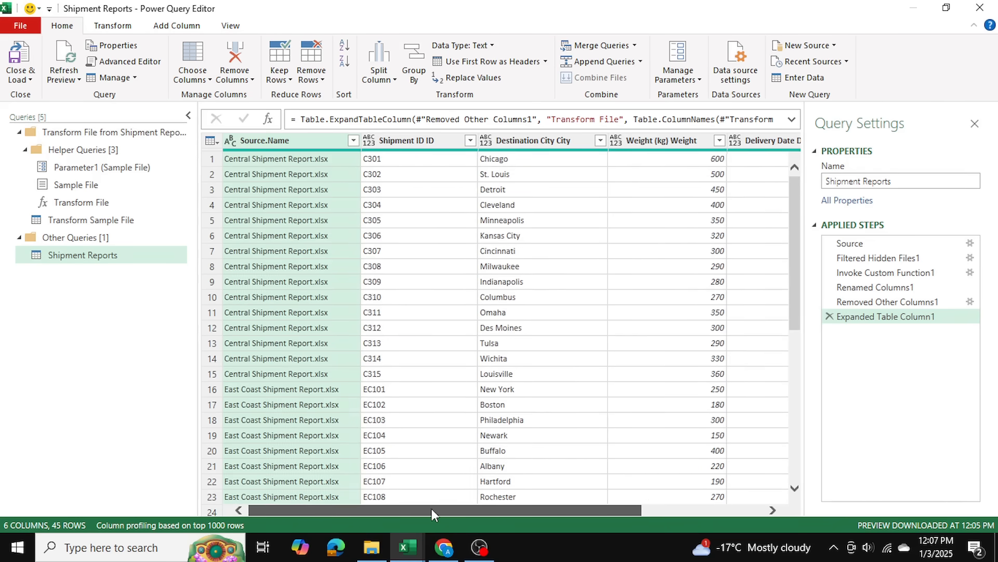
{"action": "mouse_move", "coordinate": [373, 329]}
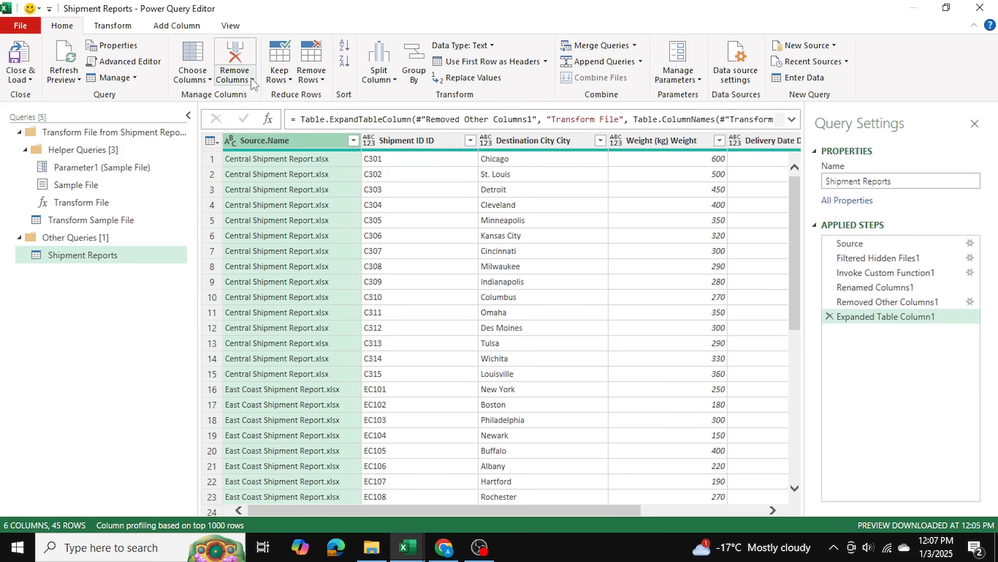
Step: Remove the Source.Name column and Close & Load the query into a new sheet
{"action": "left_click", "coordinate": [234, 57]}
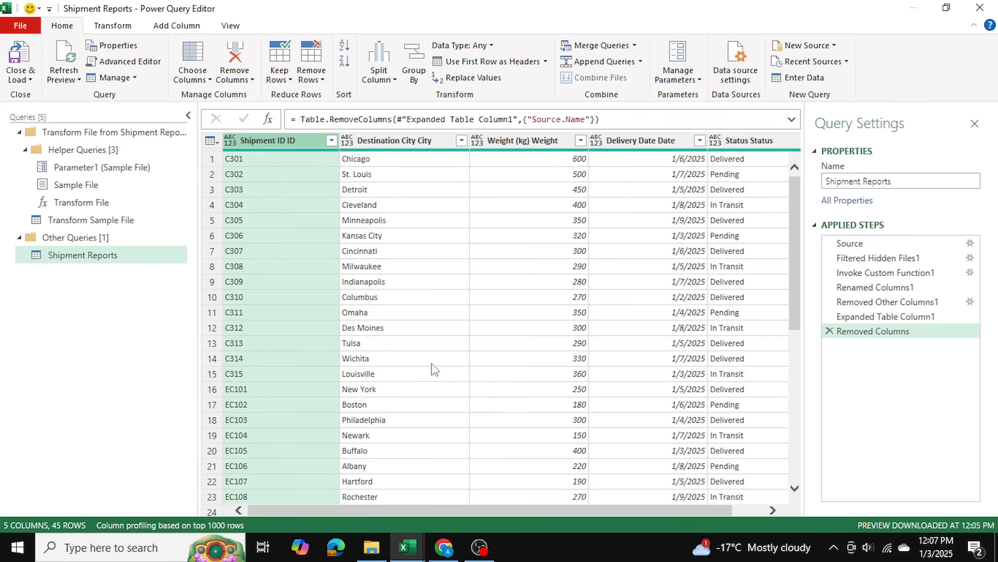
{"action": "left_click_drag", "start_coordinate": [433, 510], "coordinate": [589, 510]}
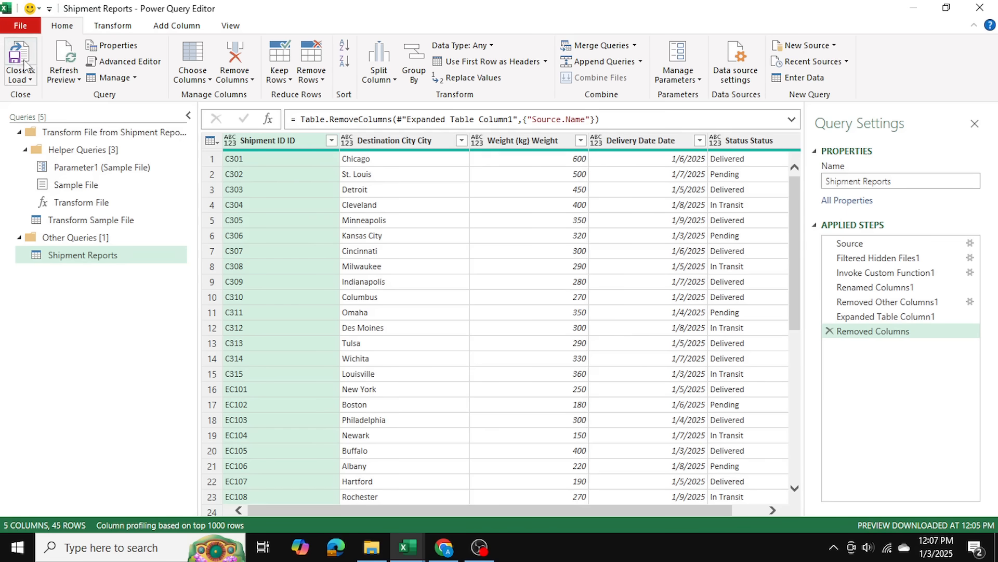
{"action": "left_click", "coordinate": [18, 62]}
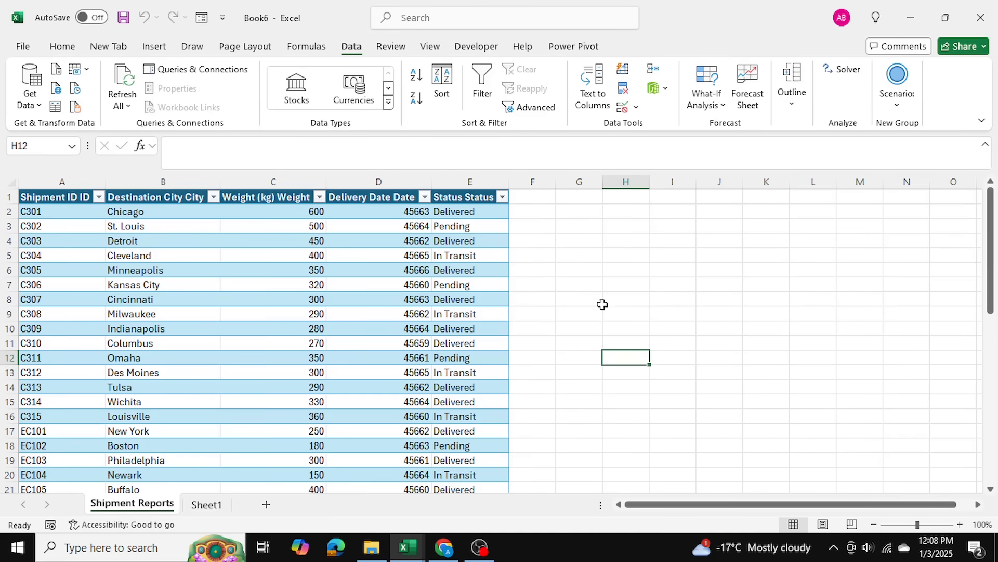
{"action": "mouse_move", "coordinate": [569, 295]}
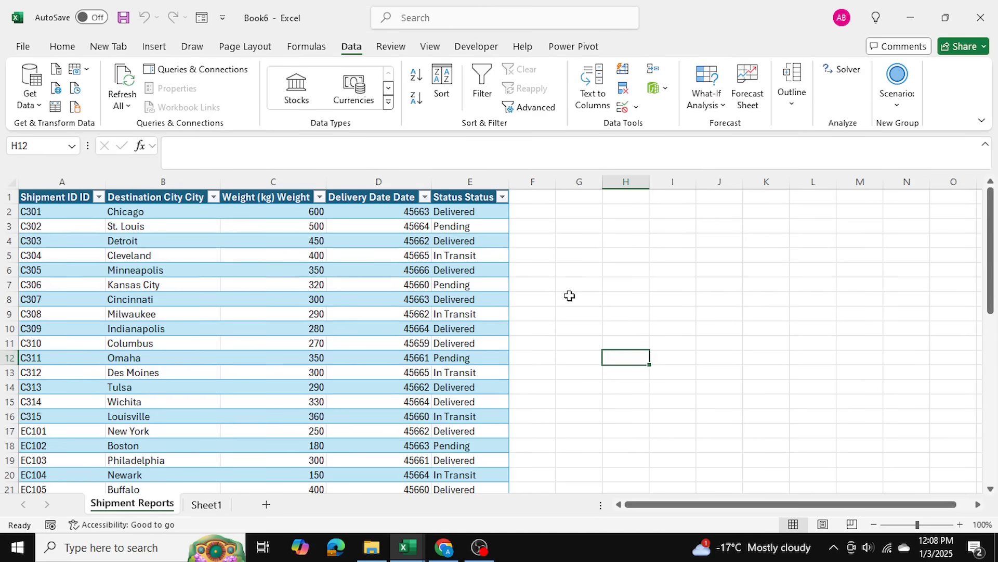
{"action": "scroll", "scroll_direction": "down", "scroll_amount": 3}
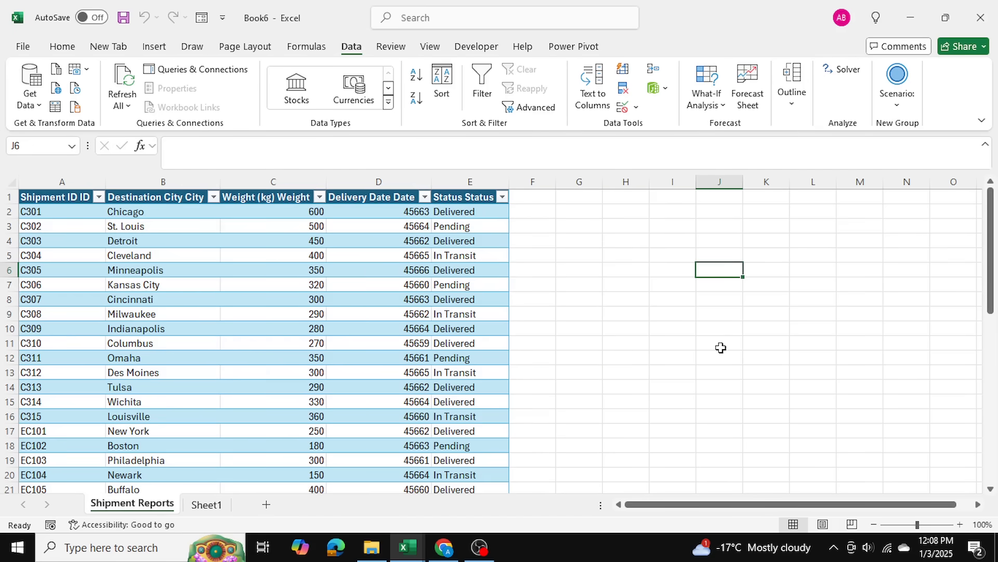
{"action": "scroll", "scroll_direction": "down", "scroll_amount": 3}
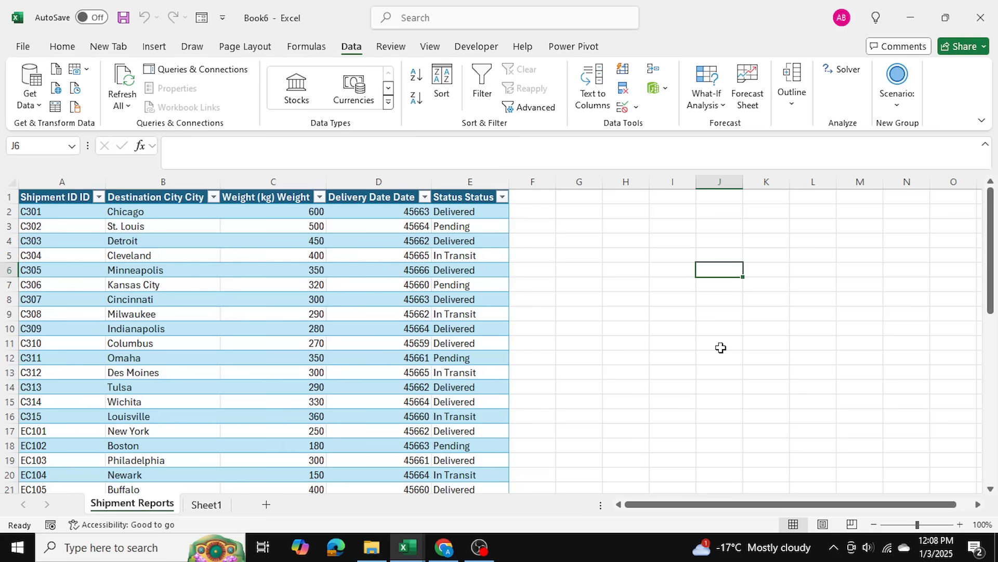
{"action": "scroll", "scroll_direction": "down", "scroll_amount": 3}
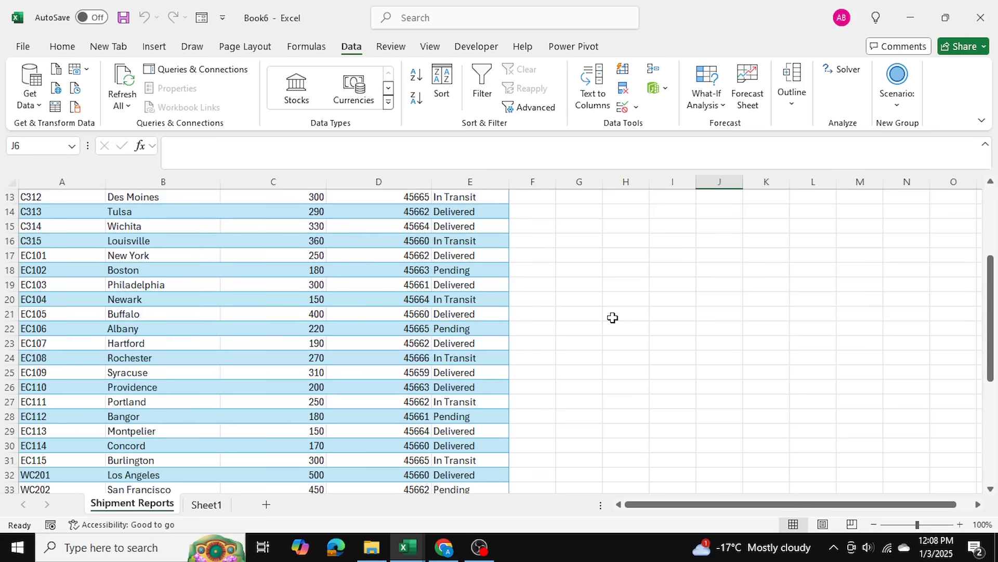
{"action": "scroll", "scroll_direction": "down", "scroll_amount": 3}
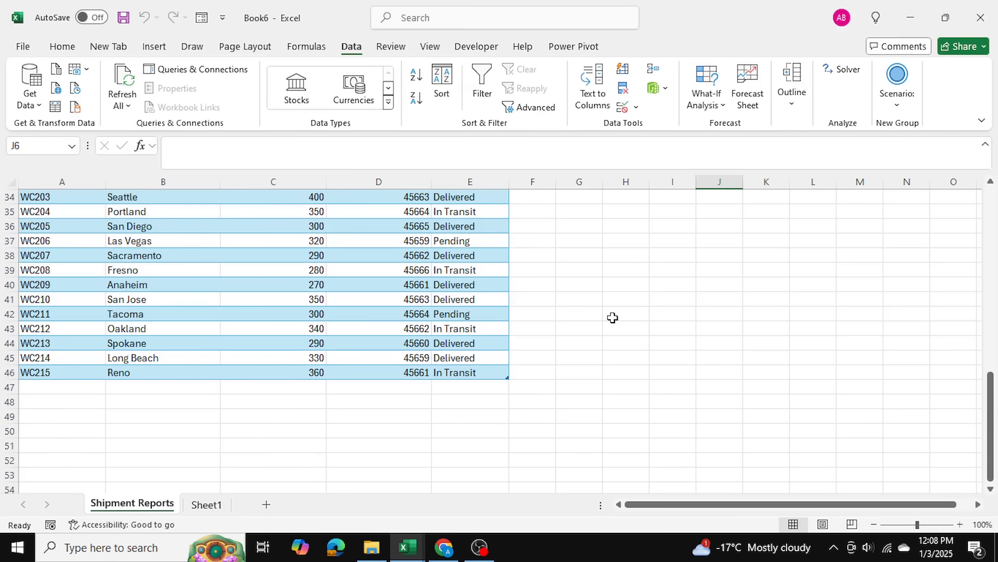
{"action": "mouse_move", "coordinate": [574, 403]}
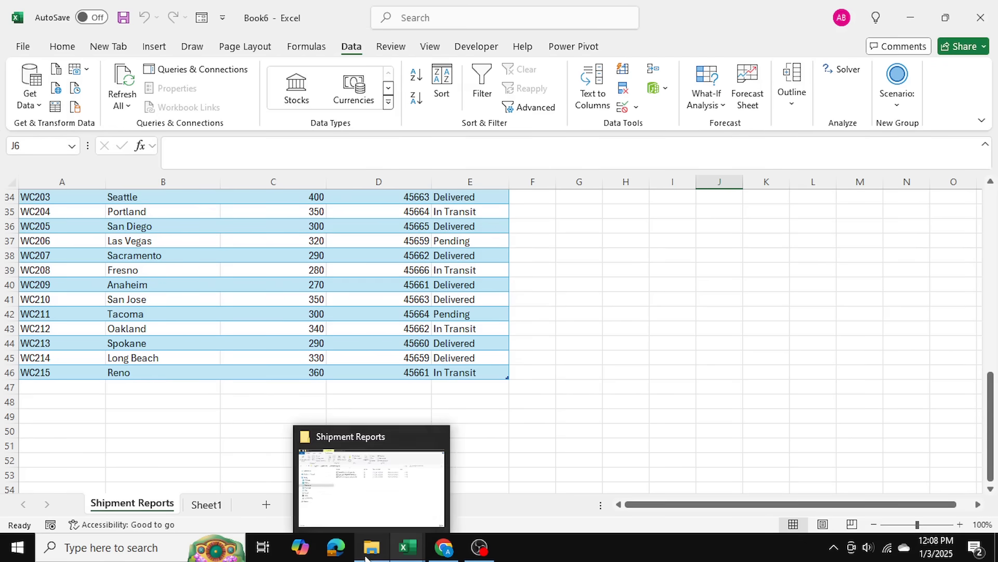
Step: Show the Shipment Reports folder with the three regional files in File Explorer
{"action": "left_click", "coordinate": [370, 547]}
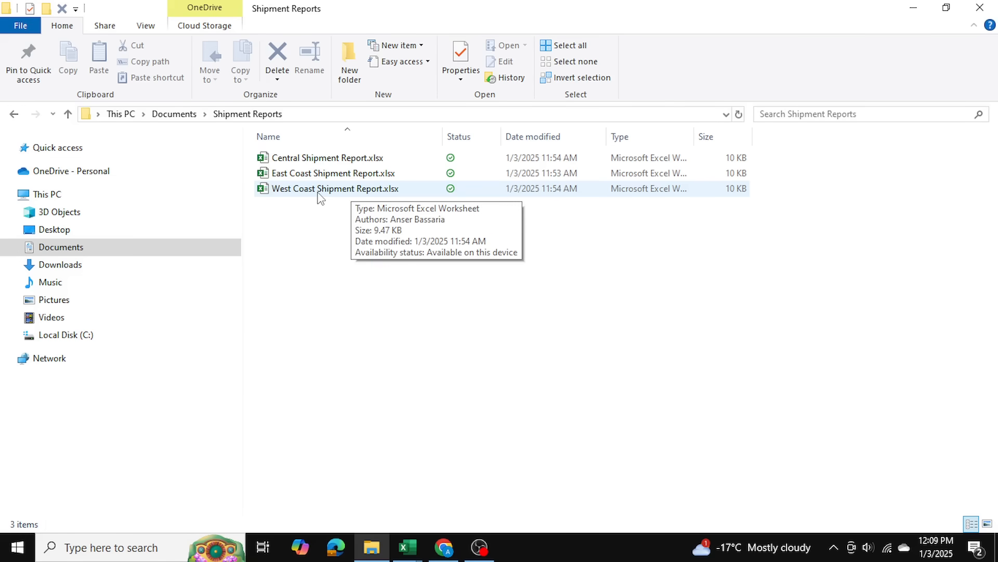
{"action": "double_click", "coordinate": [331, 188]}
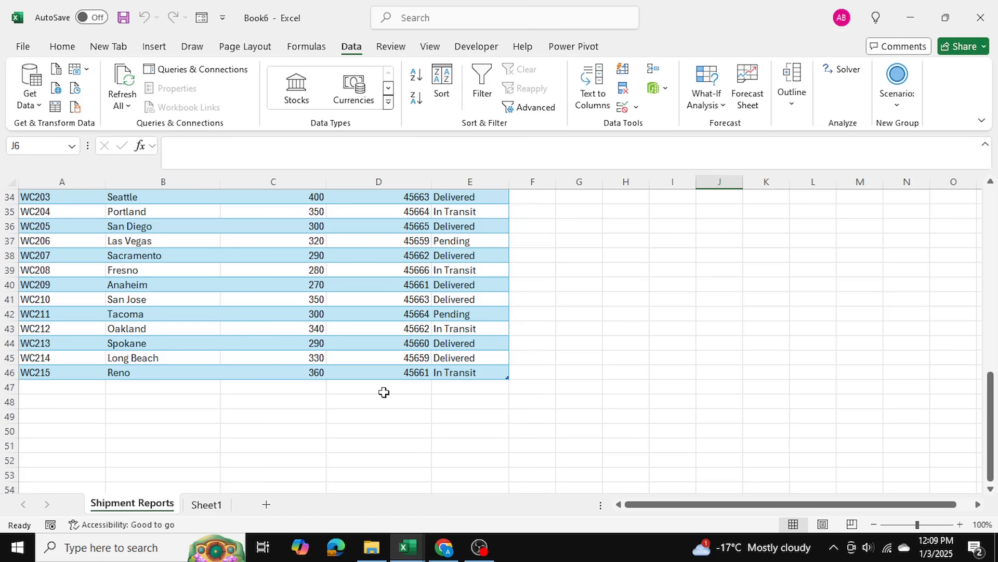
{"action": "left_click", "coordinate": [720, 313]}
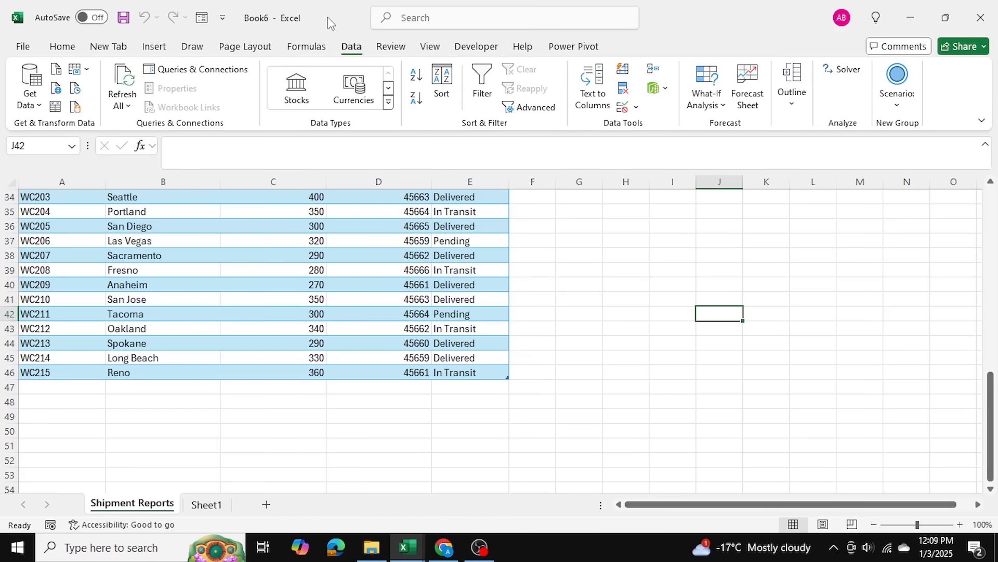
{"action": "mouse_move", "coordinate": [436, 526]}
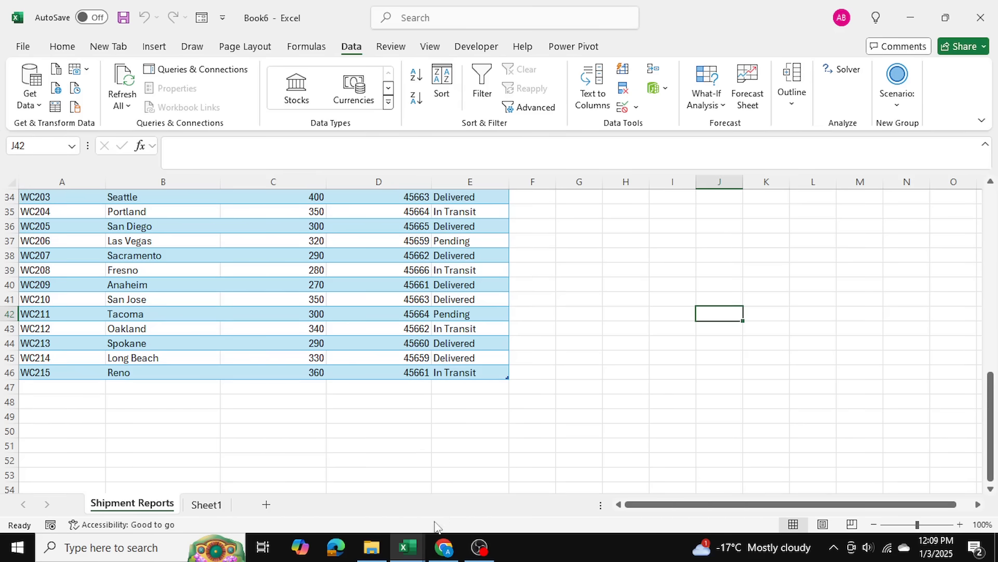
{"action": "mouse_move", "coordinate": [406, 547]}
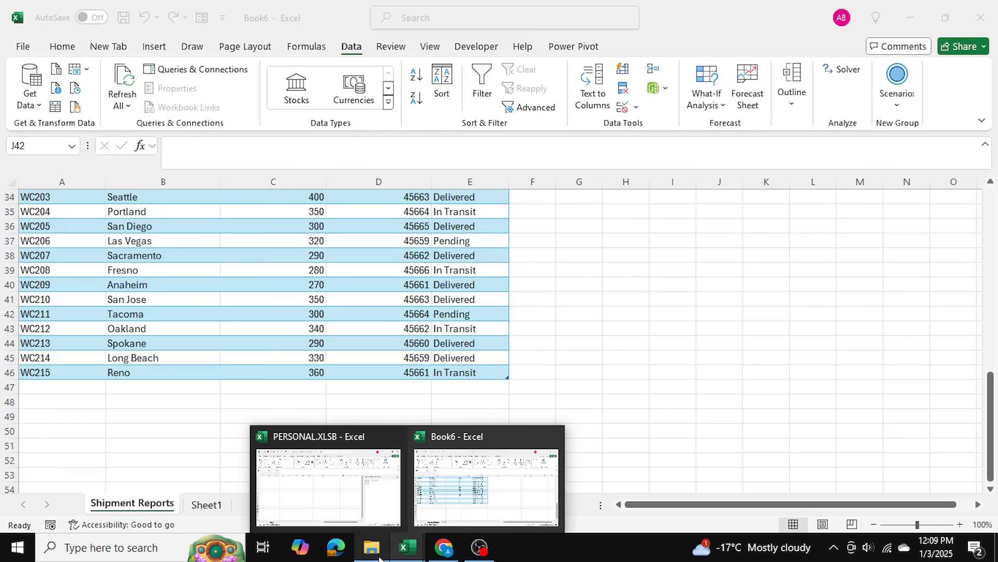
{"action": "left_click", "coordinate": [372, 546]}
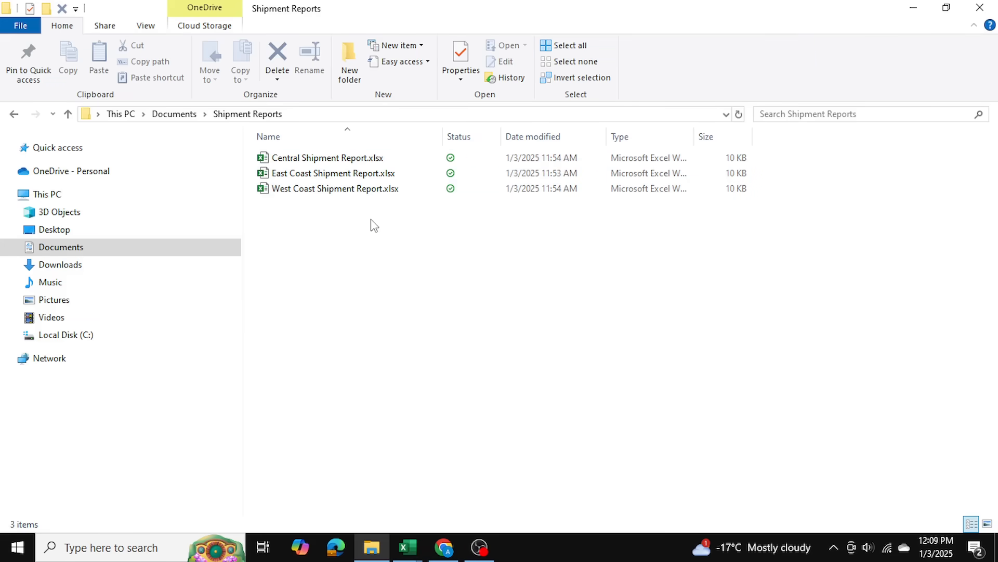
{"action": "mouse_move", "coordinate": [388, 284]}
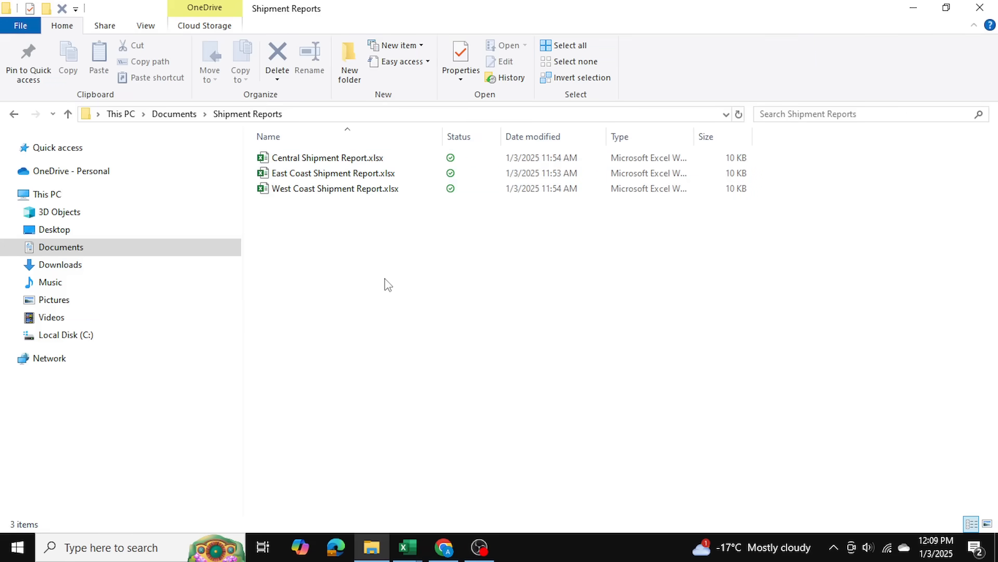